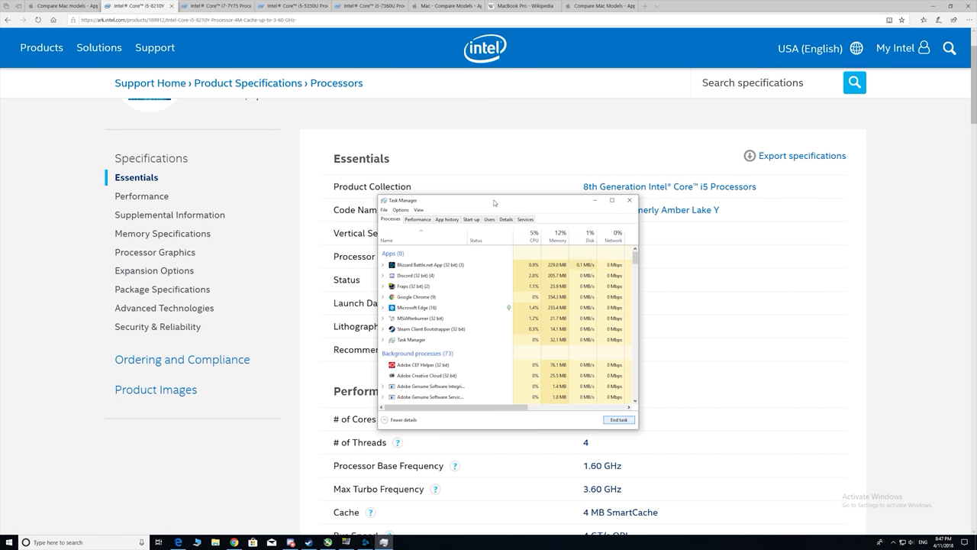
left_click(57, 6)
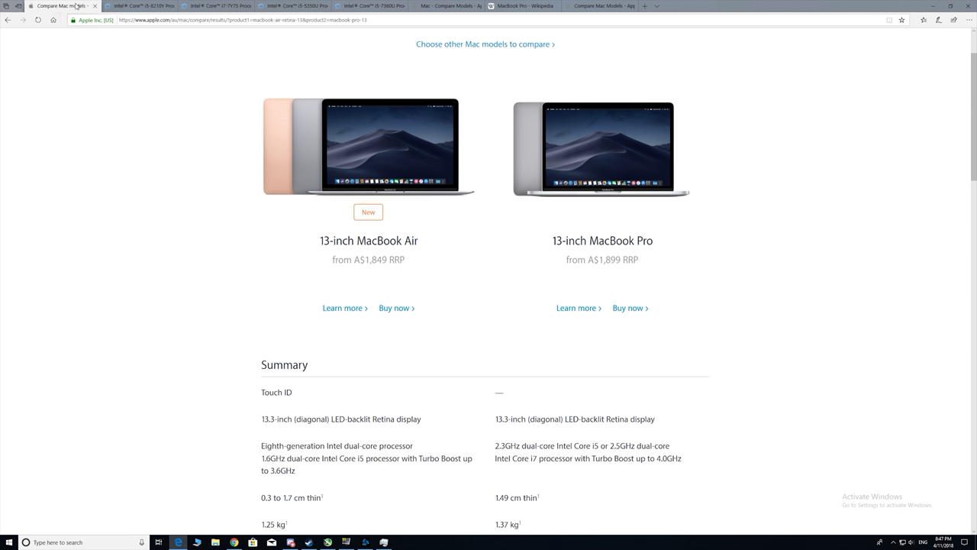
mouse_move(146, 33)
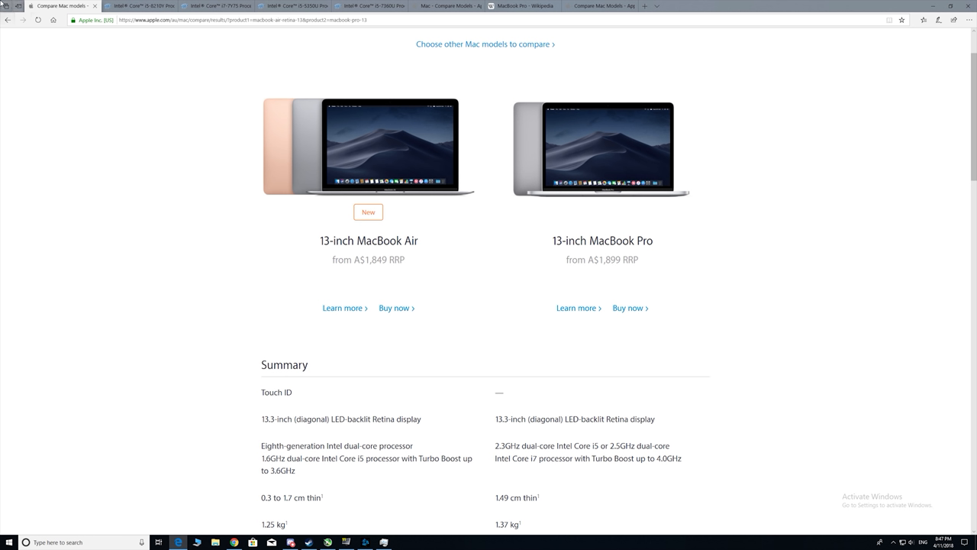
left_click(141, 6)
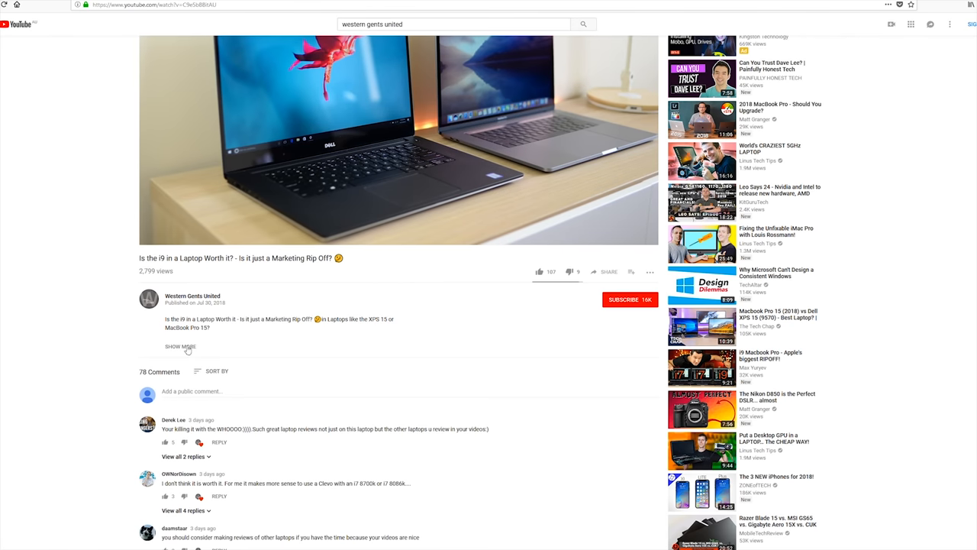
Copy coupon WGS22 from the video description and paste it into the Windows 10 Pro key cart
left_click(180, 346)
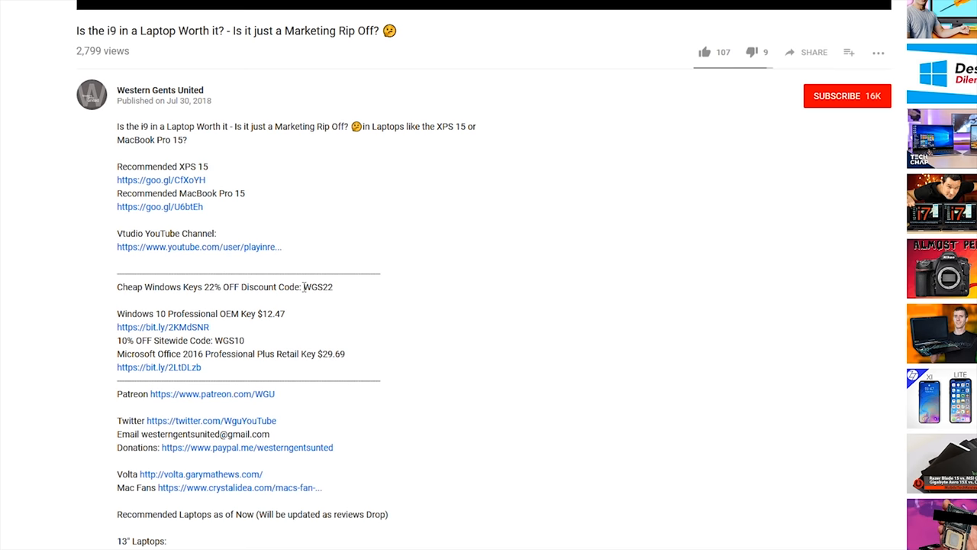
double_click(317, 286)
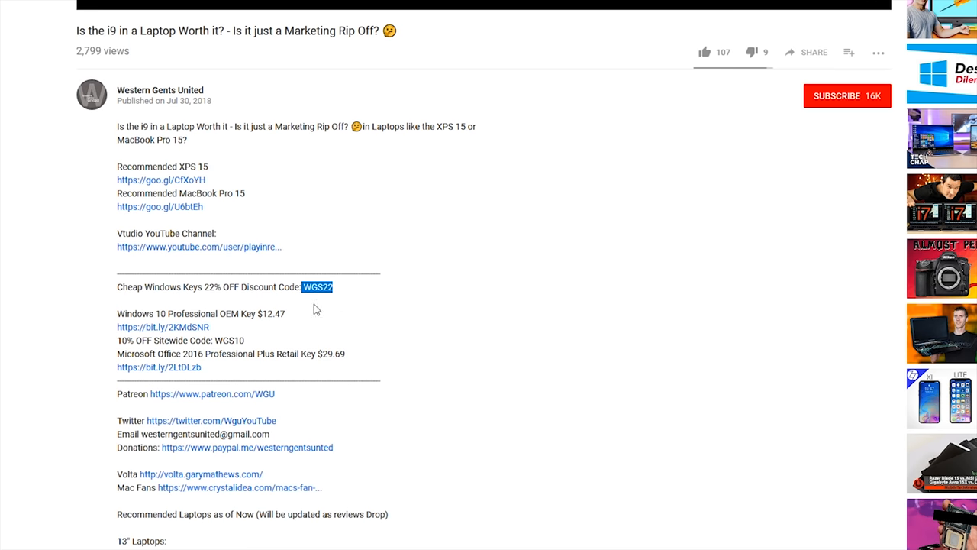
left_click(162, 327)
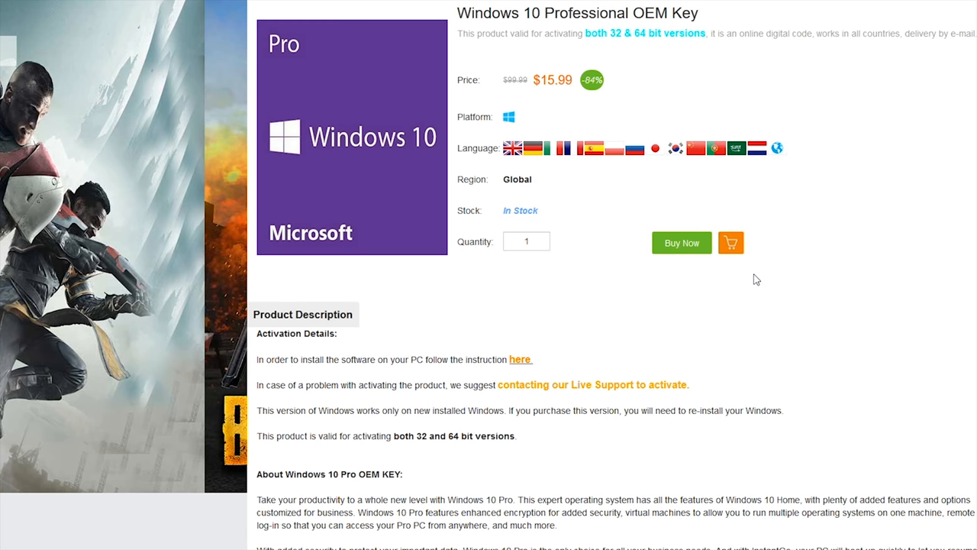
right_click(342, 197)
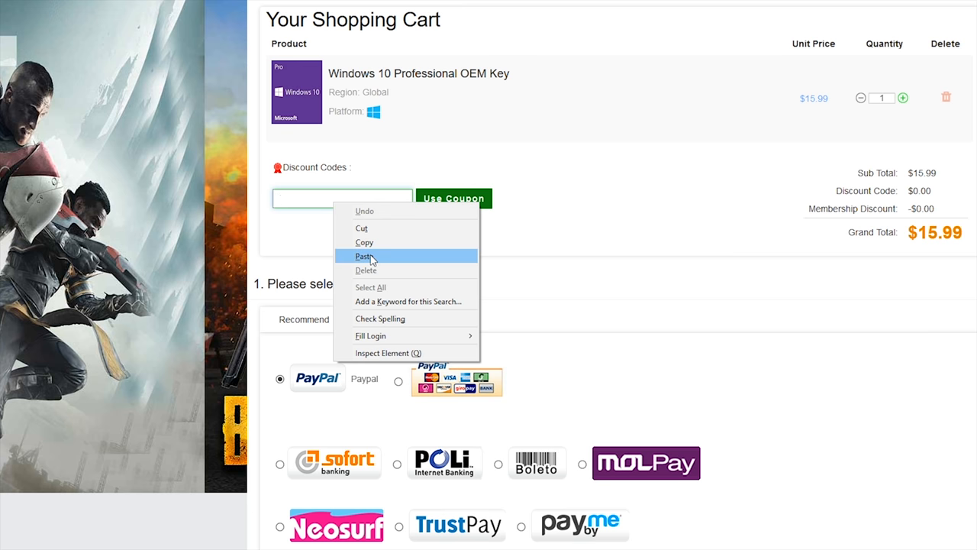
left_click(364, 256)
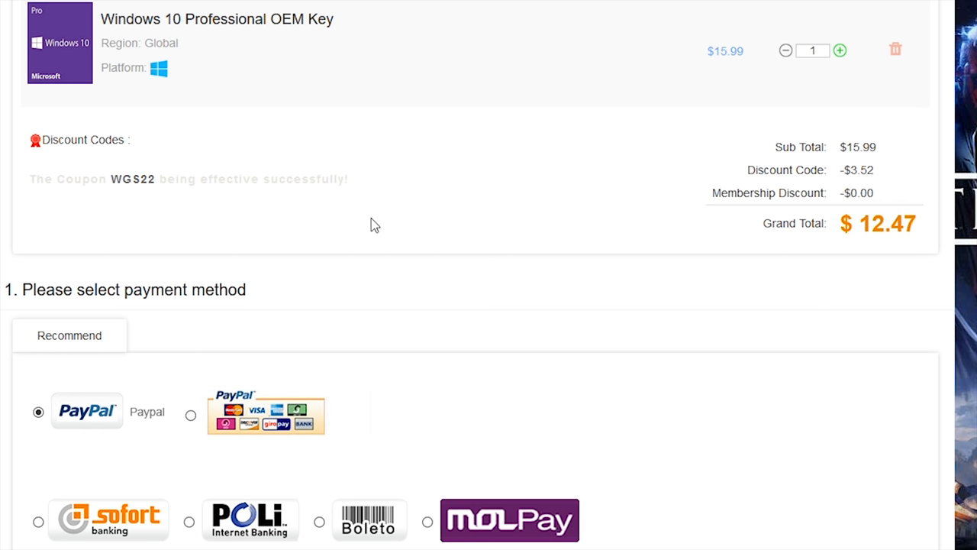
double_click(877, 223)
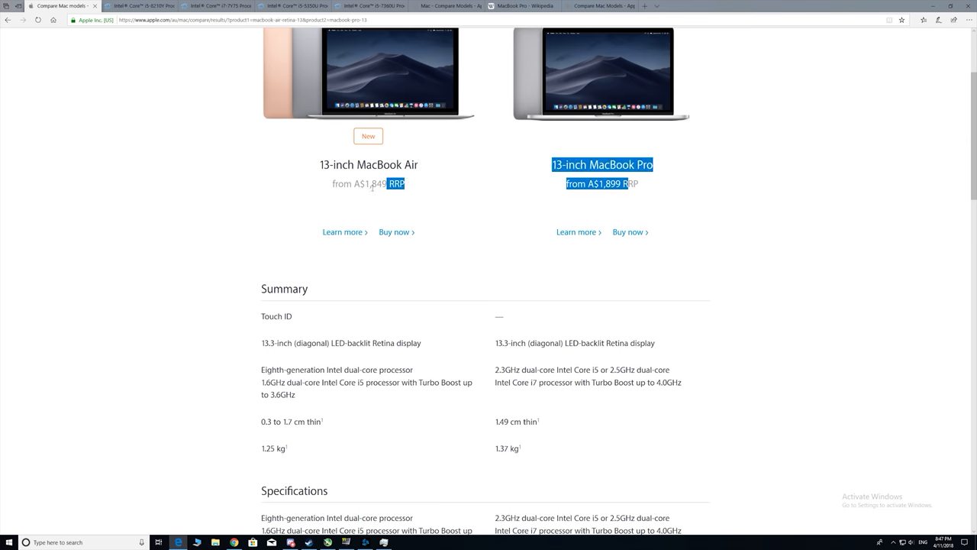
left_click(602, 169)
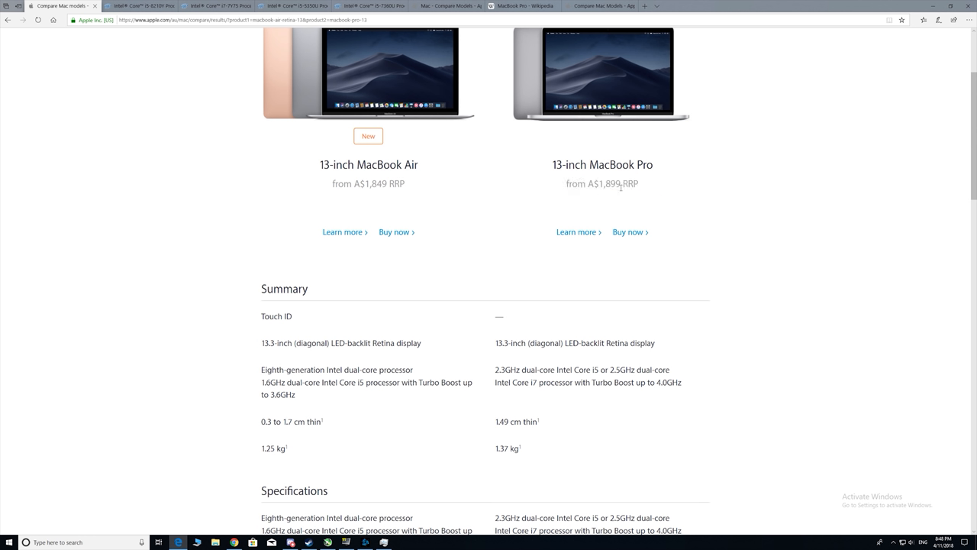
mouse_move(564, 213)
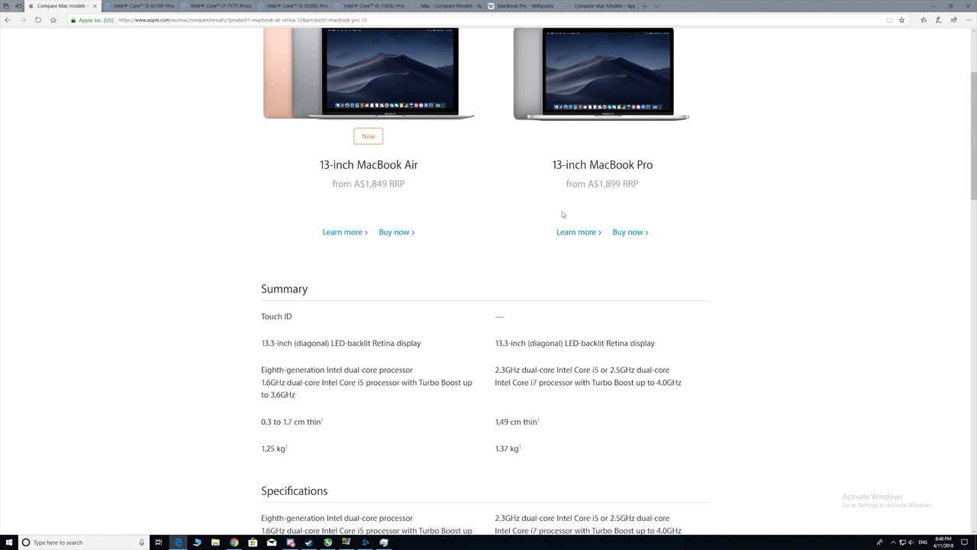
scroll("up", 3)
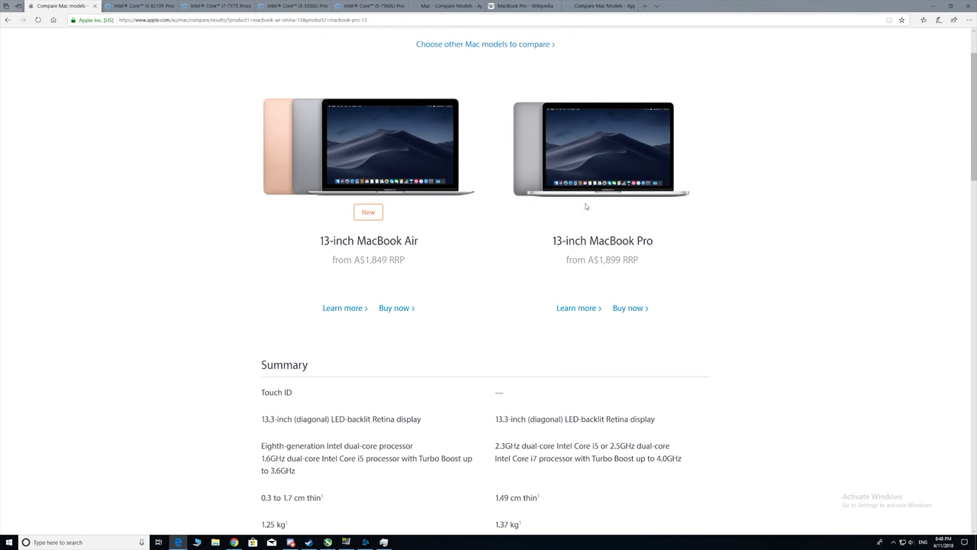
left_click(217, 5)
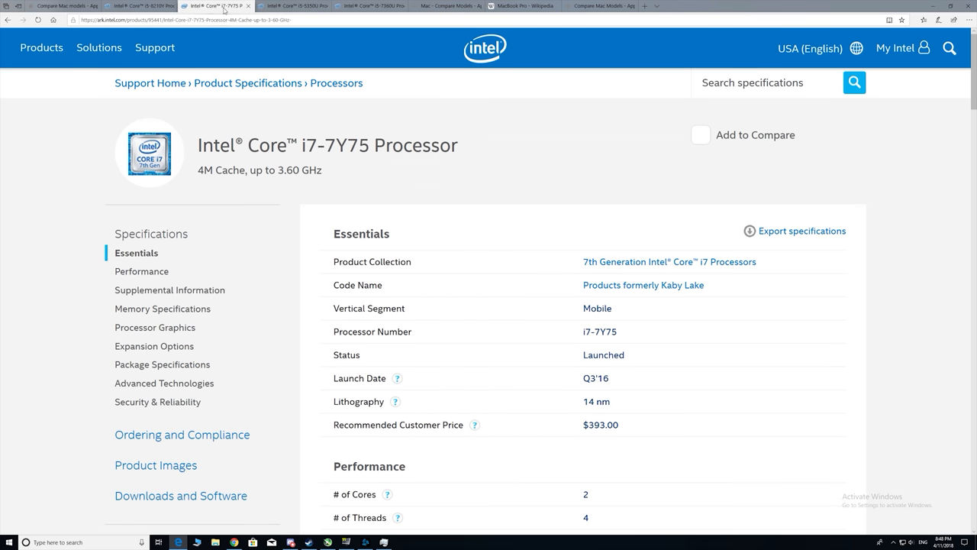
left_click(523, 6)
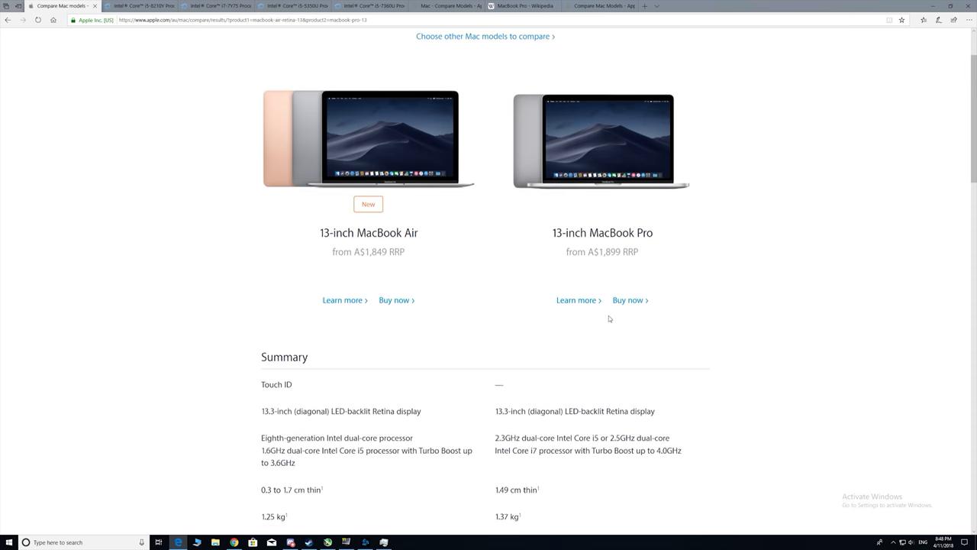
scroll("down", 3)
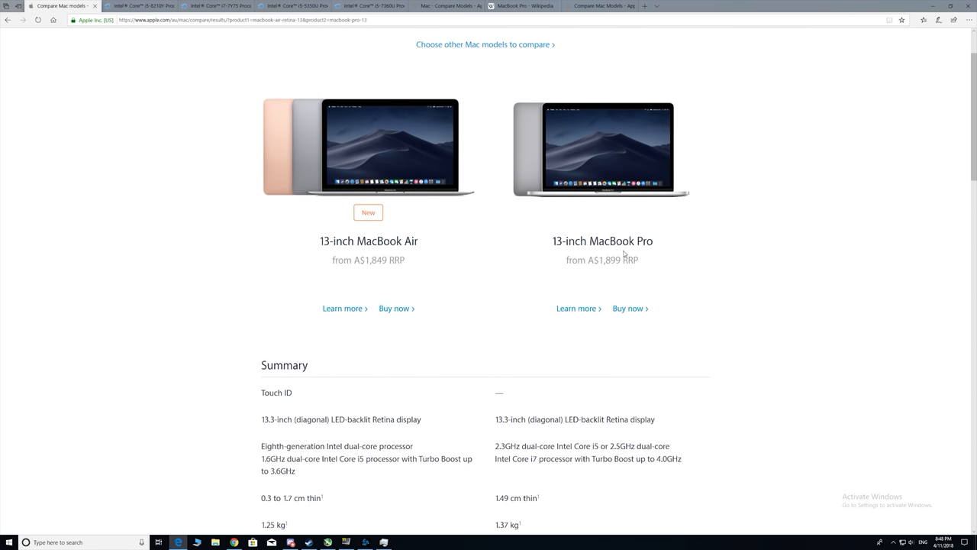
scroll("down", 3)
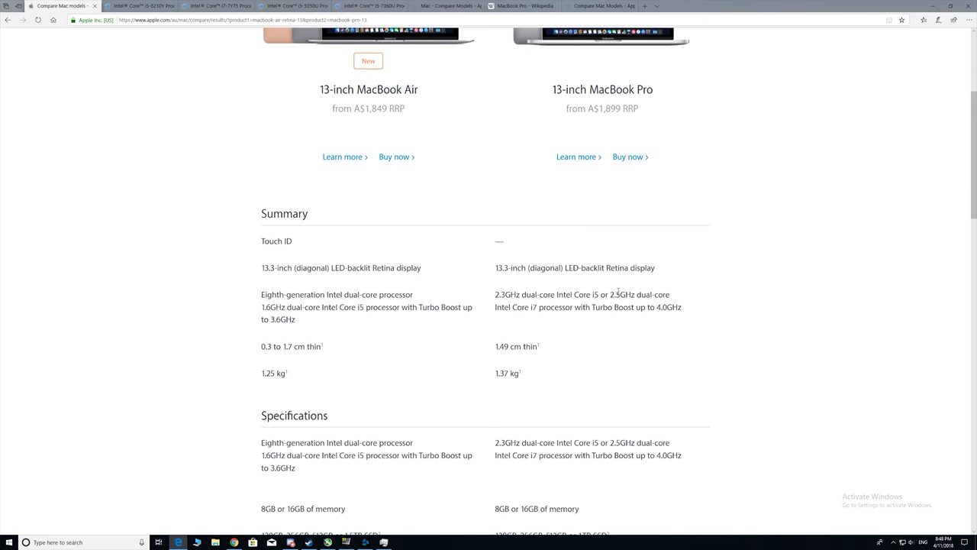
scroll("up", 3)
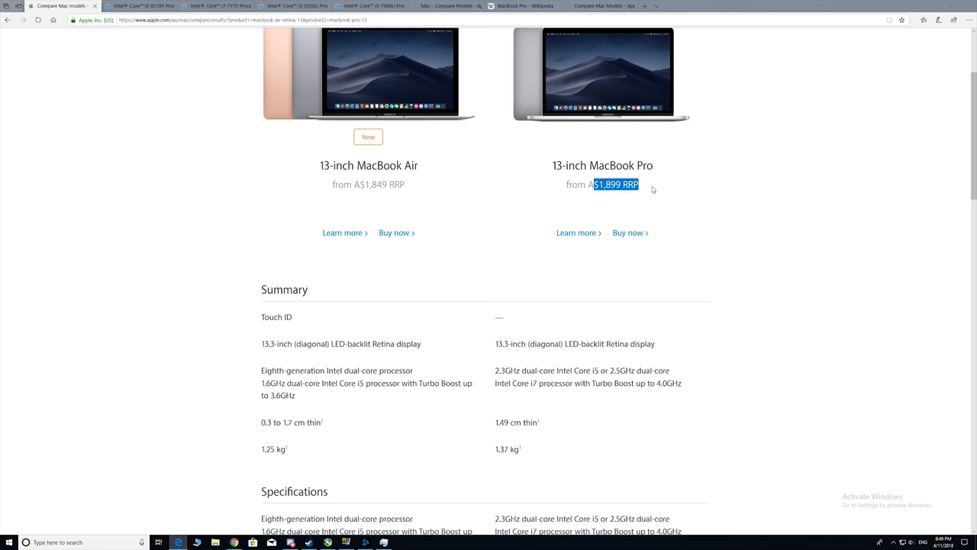
mouse_move(671, 243)
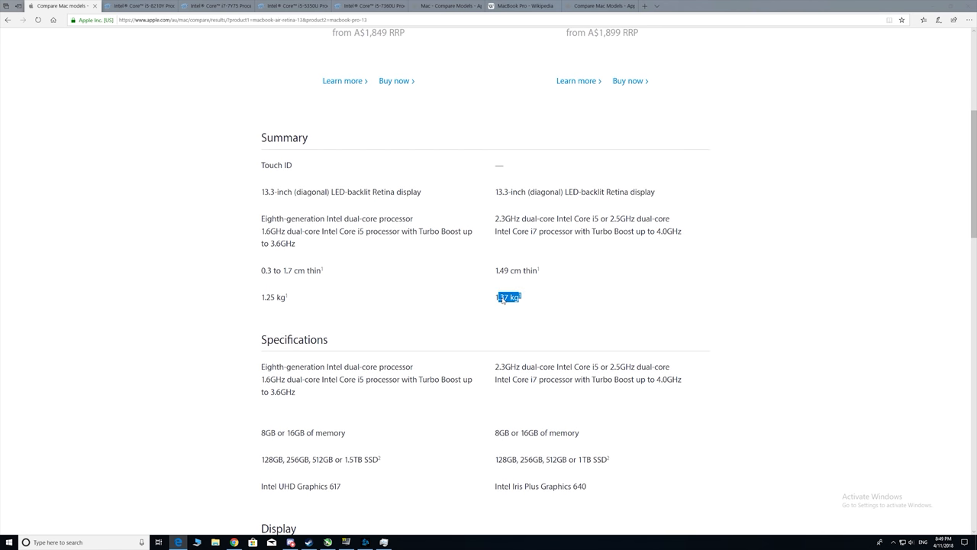
left_click(385, 306)
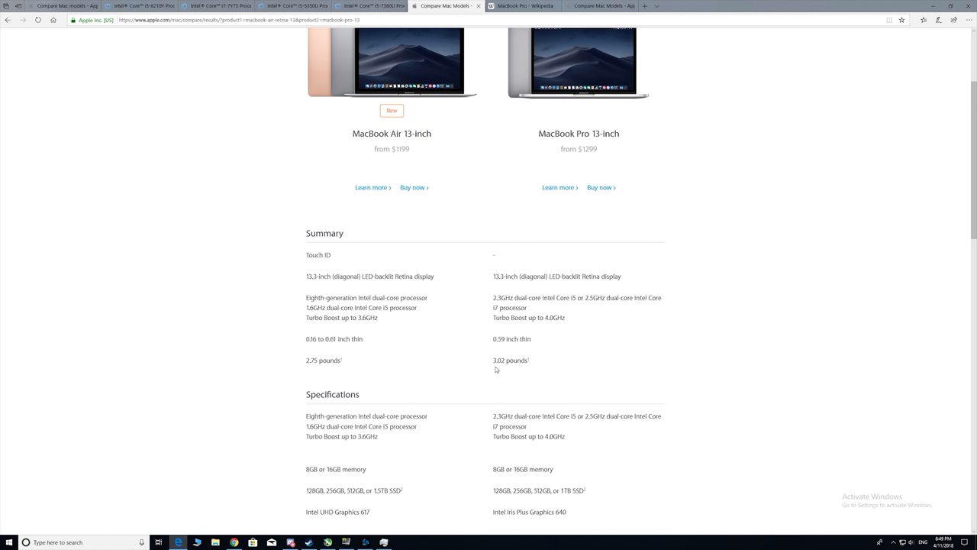
mouse_move(571, 368)
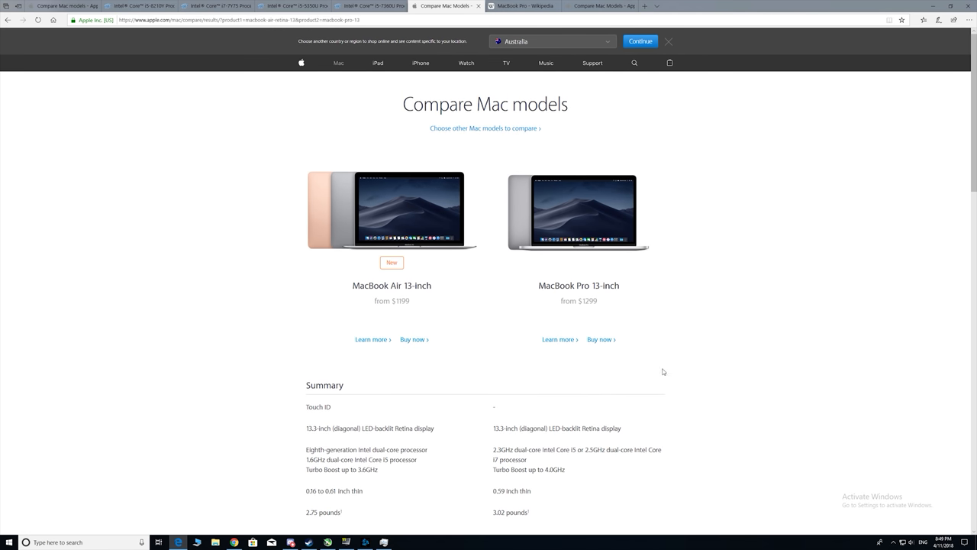
left_click(521, 6)
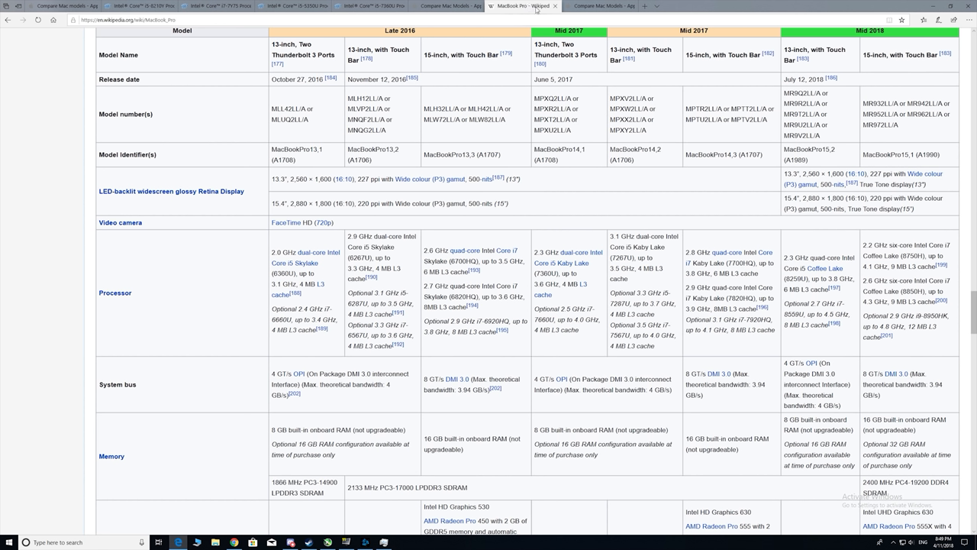
left_click(600, 6)
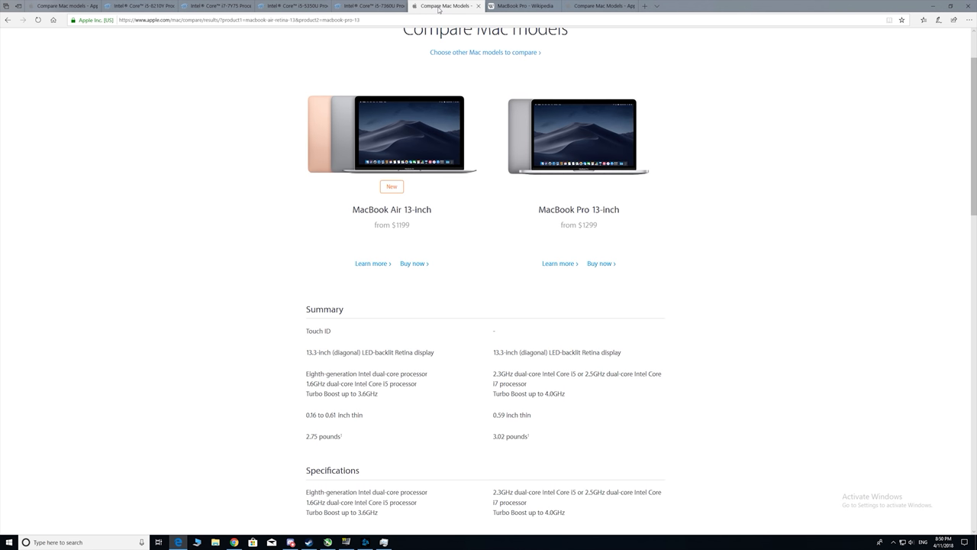
scroll("down", 3)
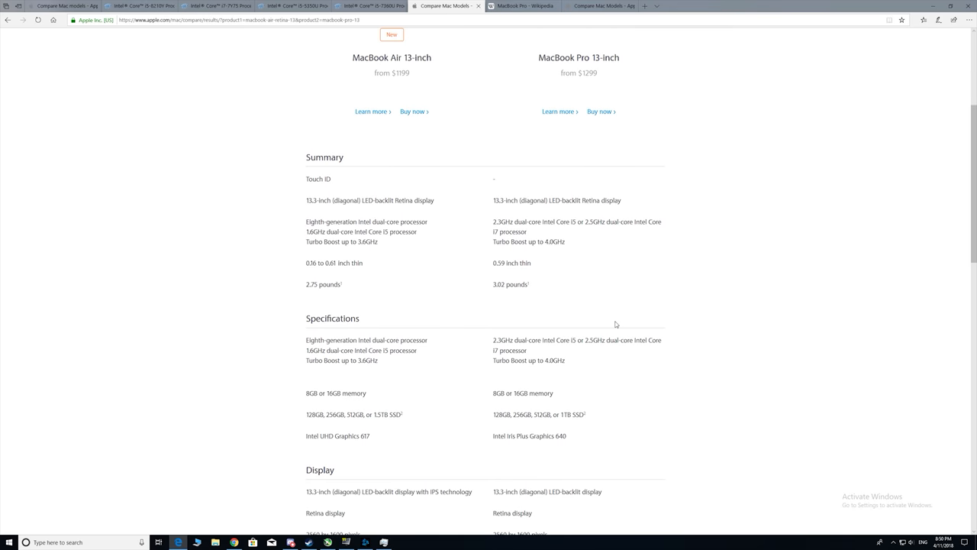
scroll("up", 3)
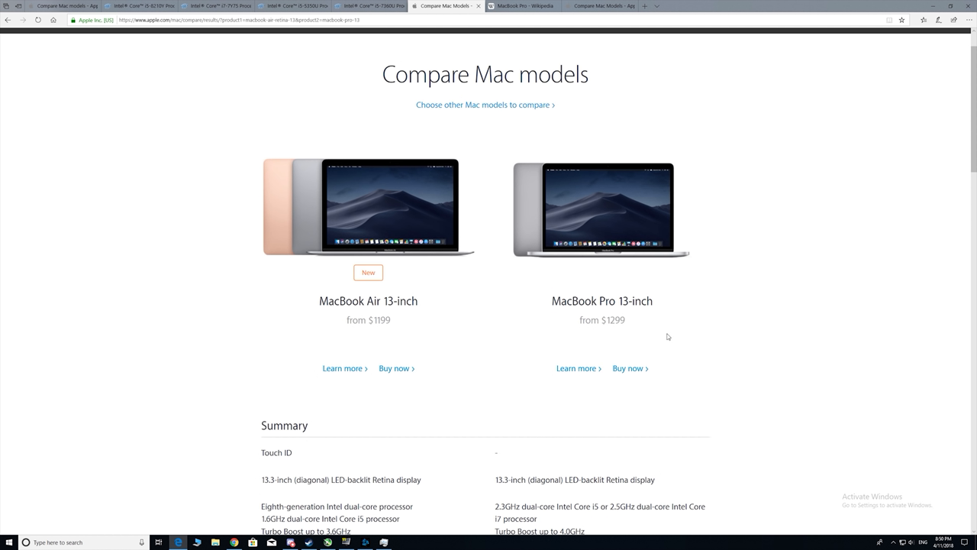
scroll("down", 3)
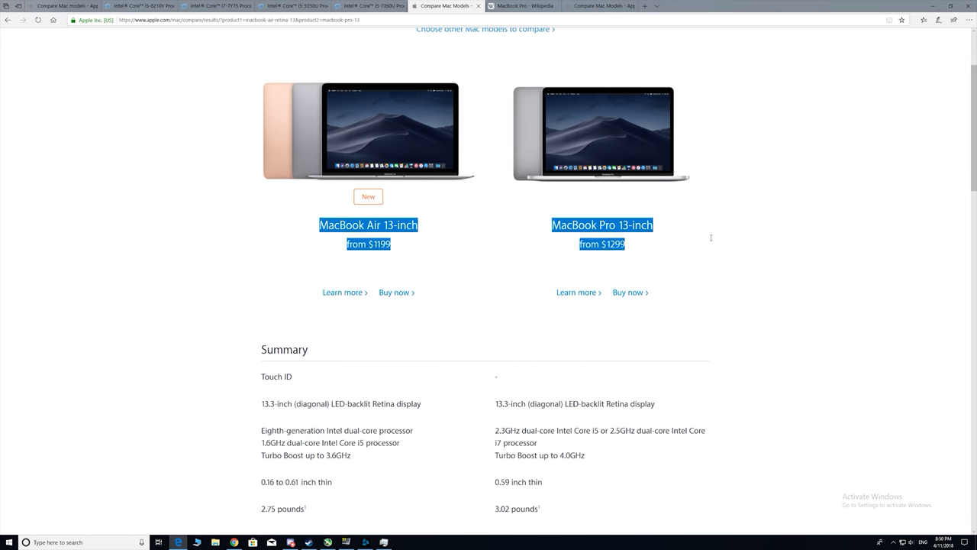
mouse_move(628, 210)
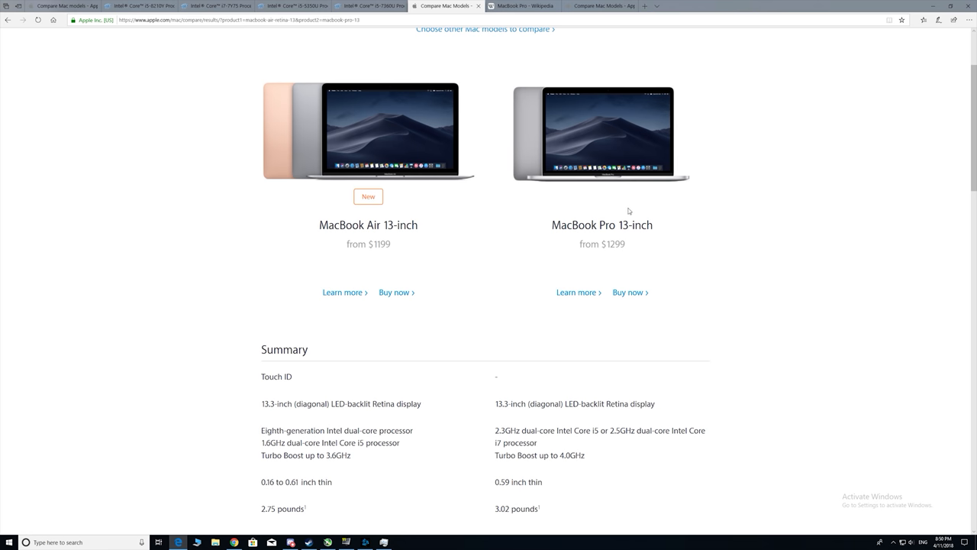
mouse_move(629, 213)
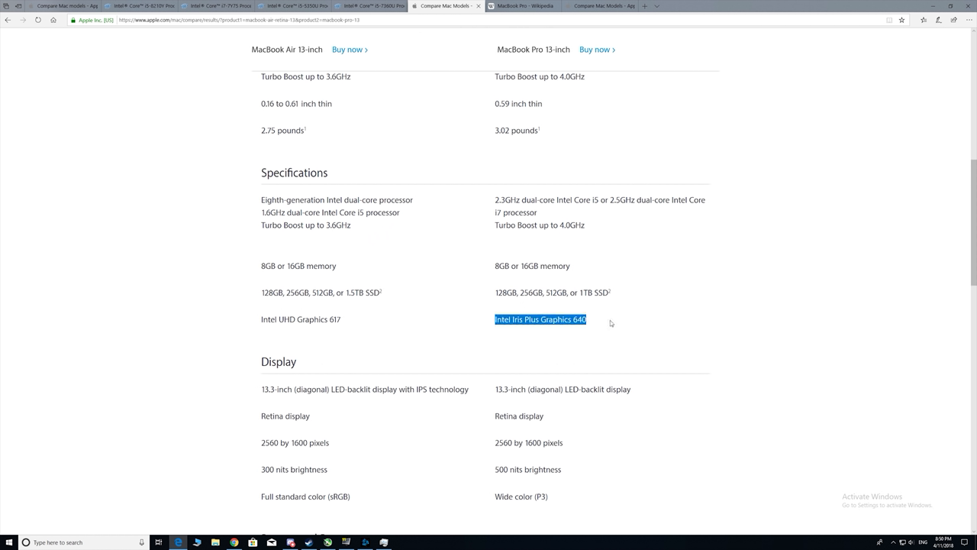
Highlight the Pro's and Air's graphics entries, such as Intel Iris Plus Graphics 640
double_click(293, 319)
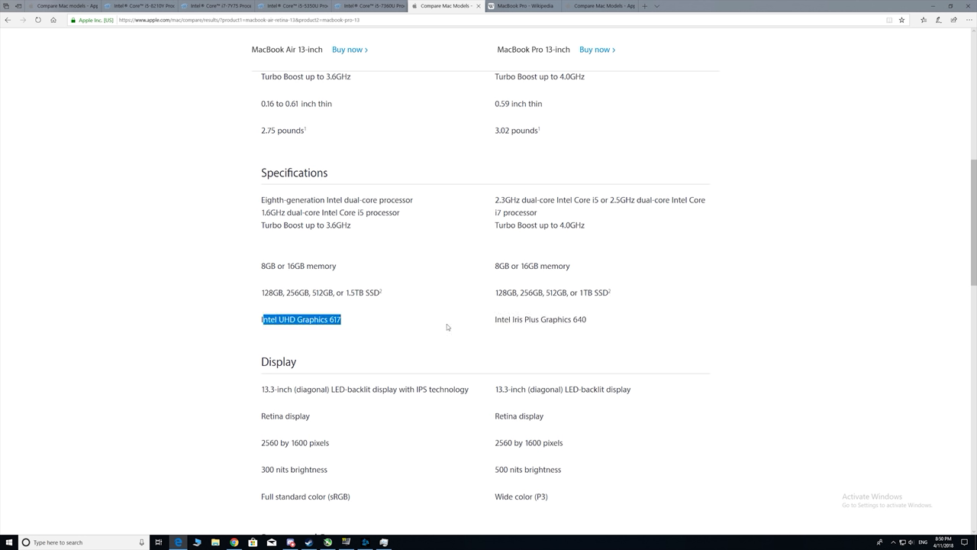
mouse_move(591, 331)
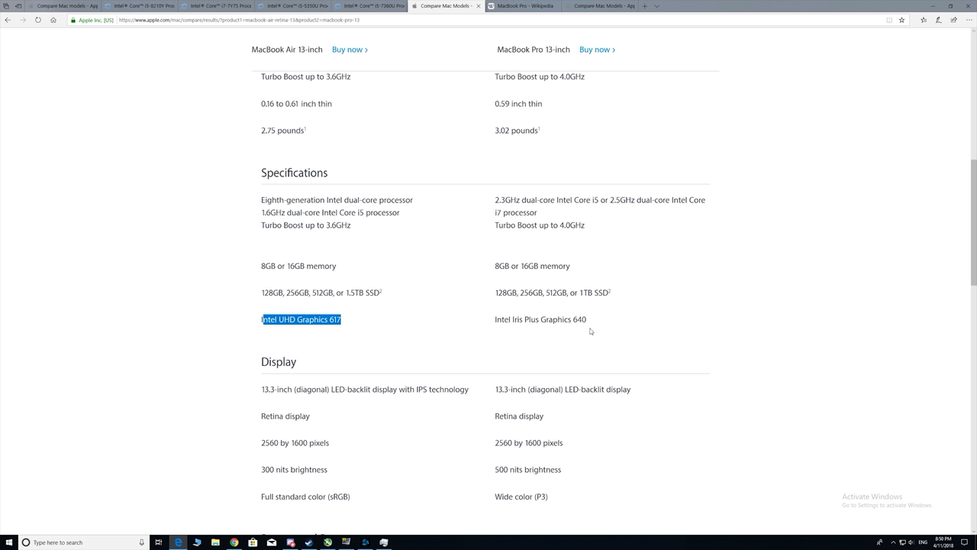
left_click(590, 331)
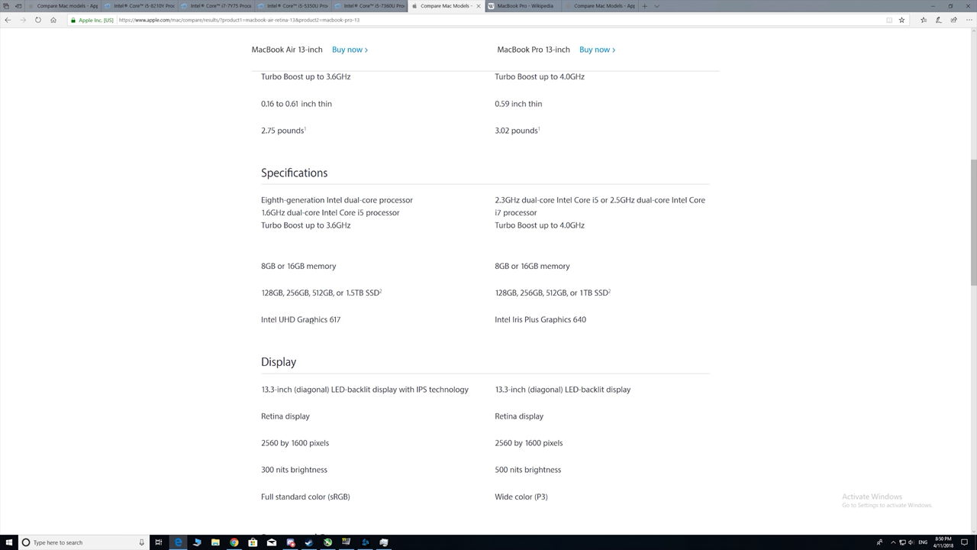
double_click(325, 319)
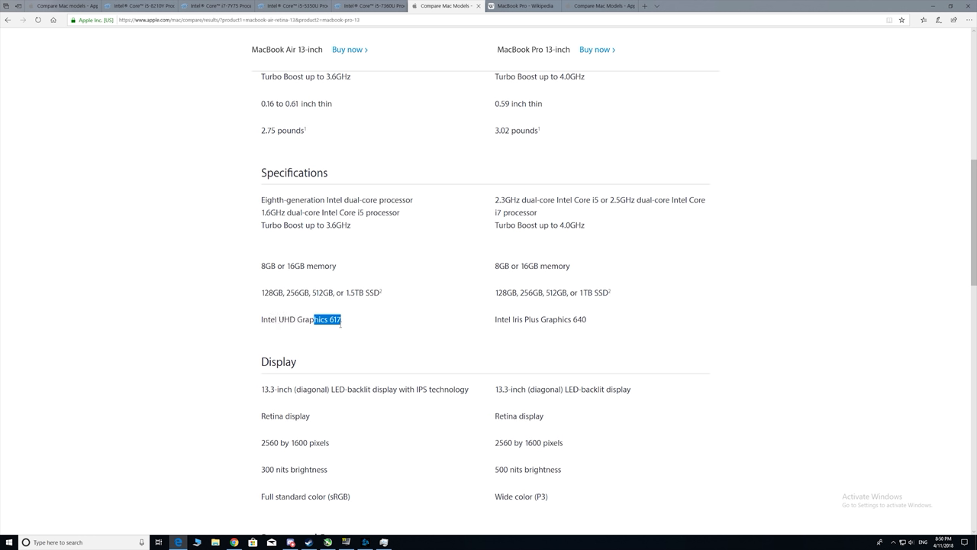
mouse_move(380, 320)
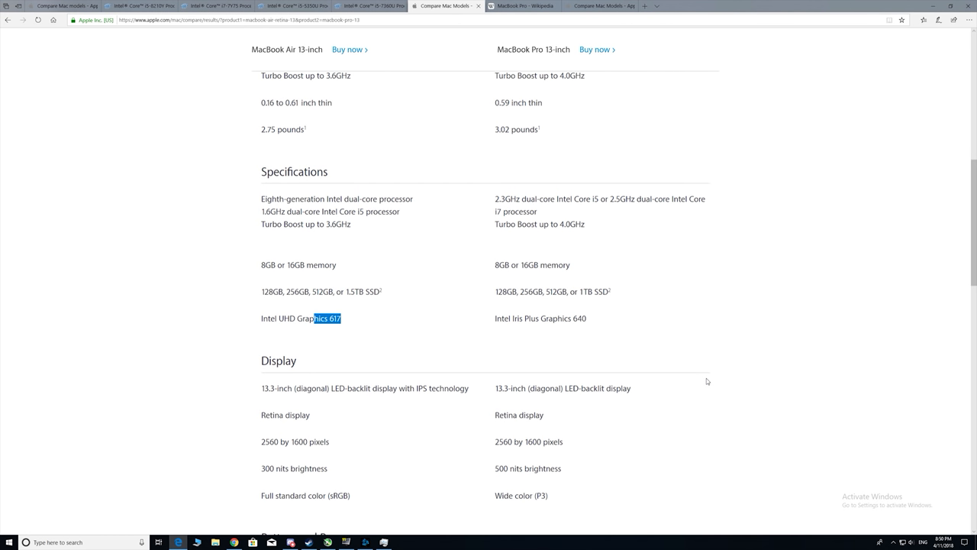
scroll("down", 3)
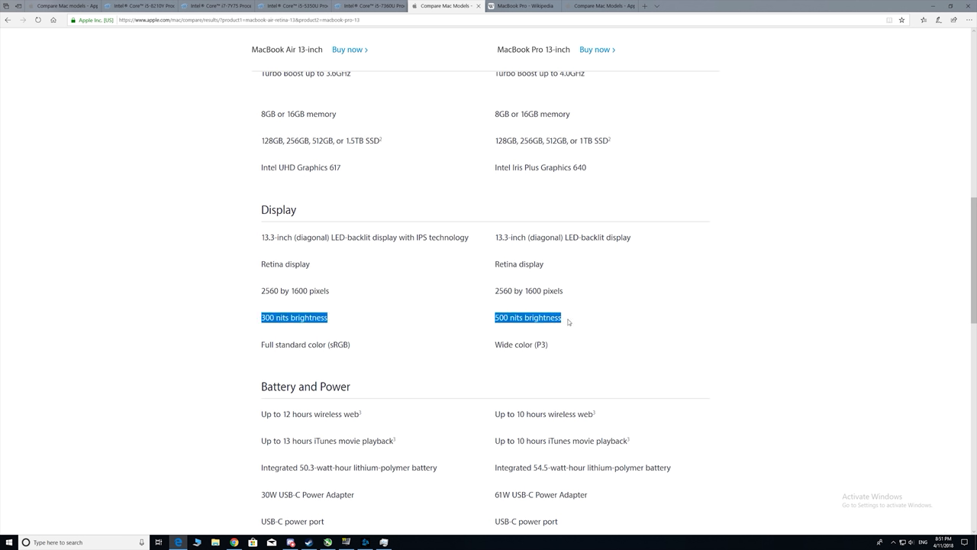
mouse_move(492, 349)
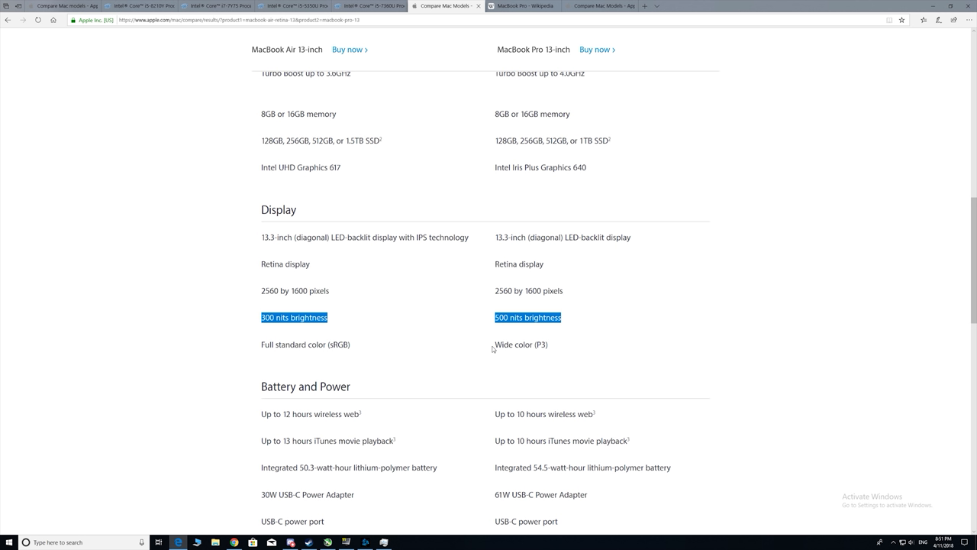
mouse_move(489, 348)
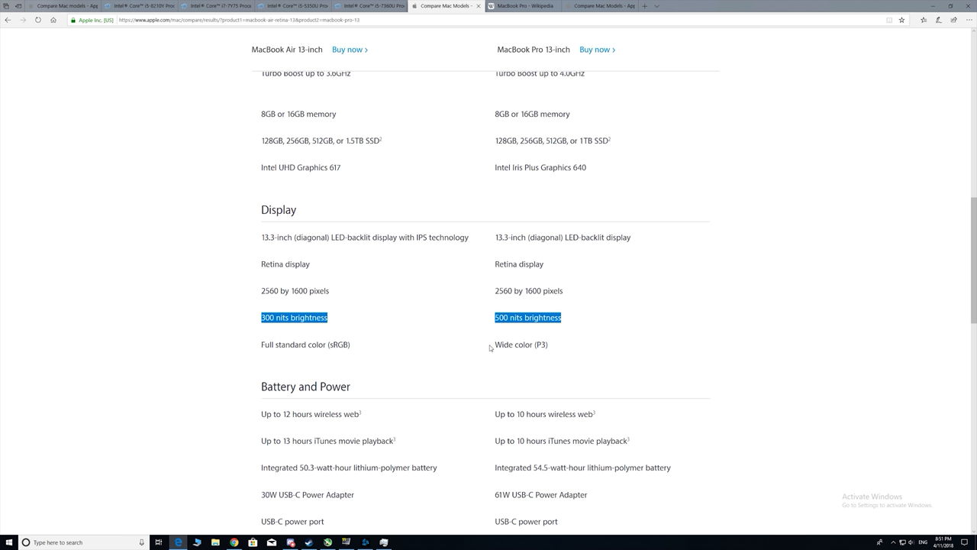
Clear the brightness-row highlight and scroll through display, battery and other features
left_click(351, 353)
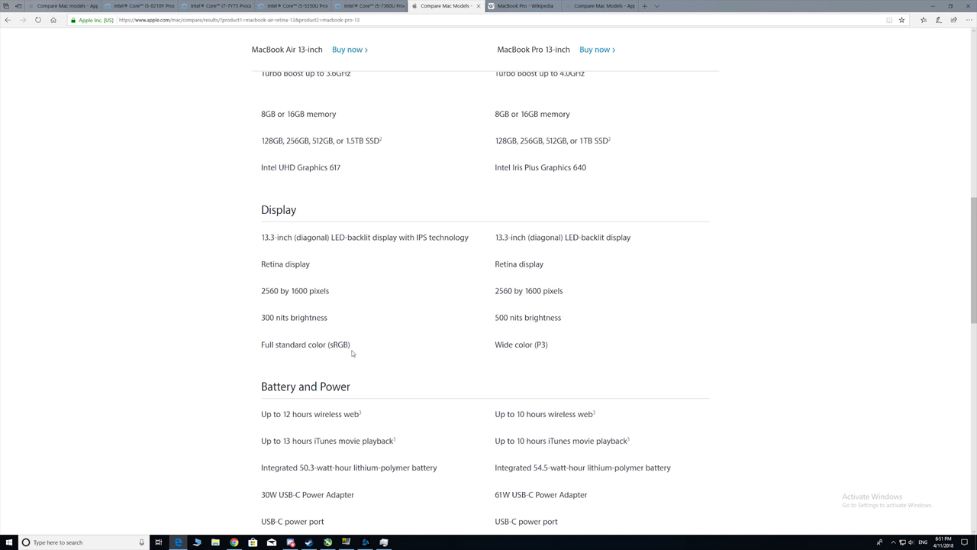
mouse_move(274, 348)
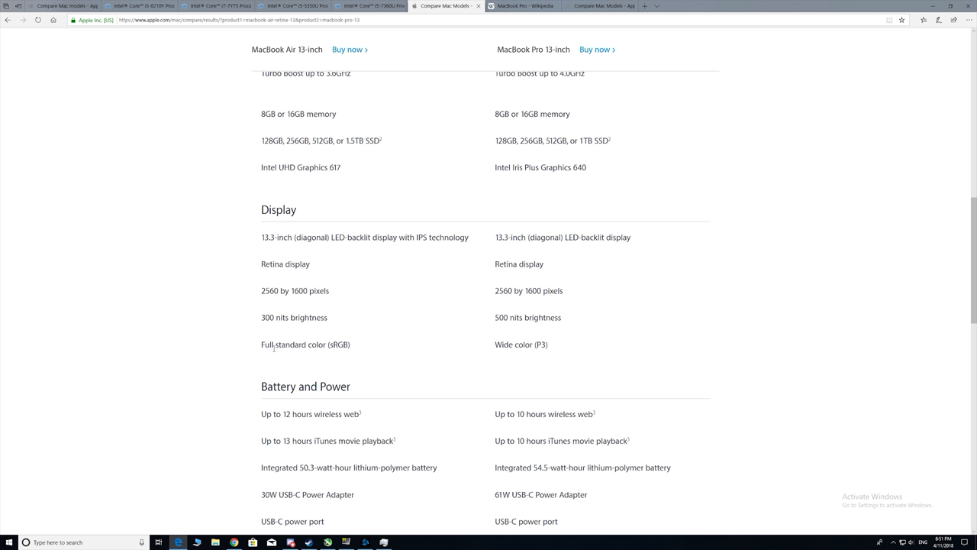
mouse_move(503, 348)
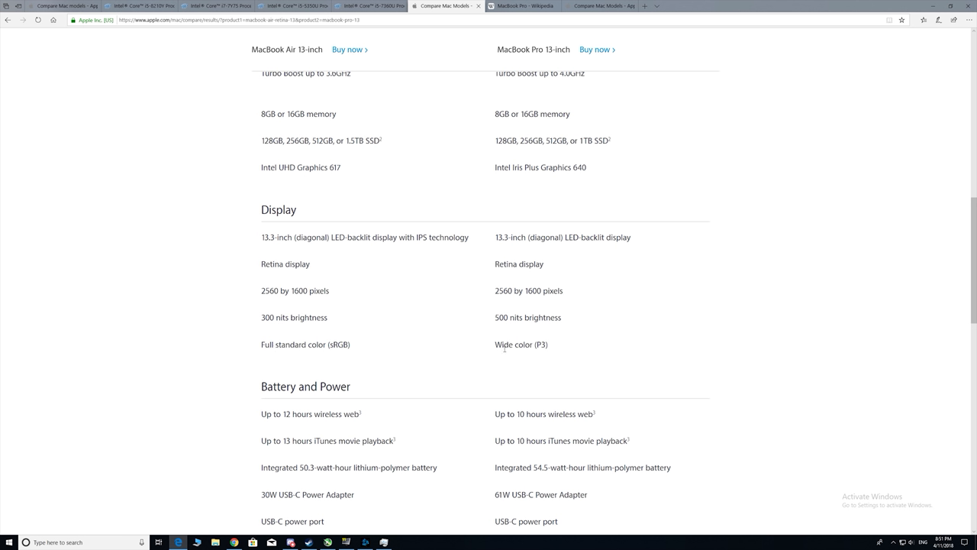
mouse_move(485, 326)
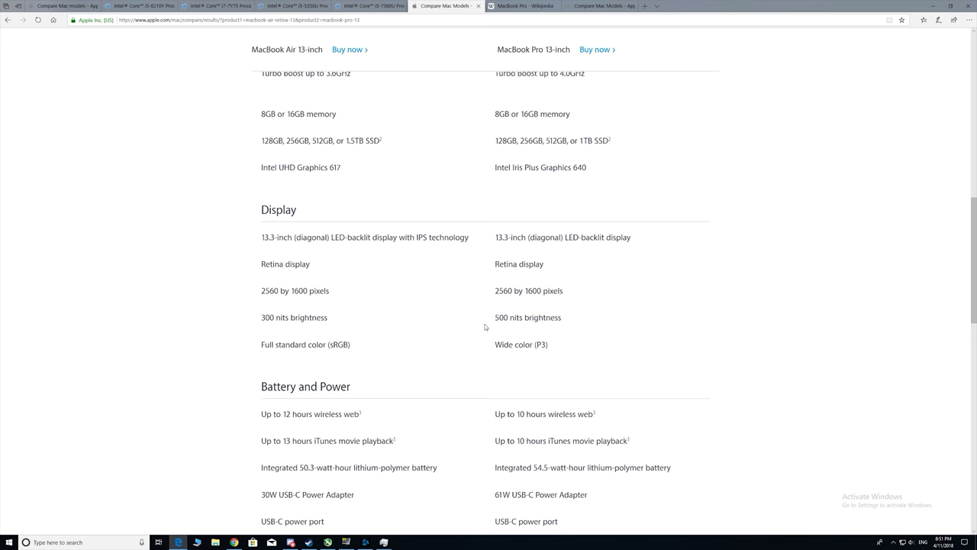
mouse_move(650, 331)
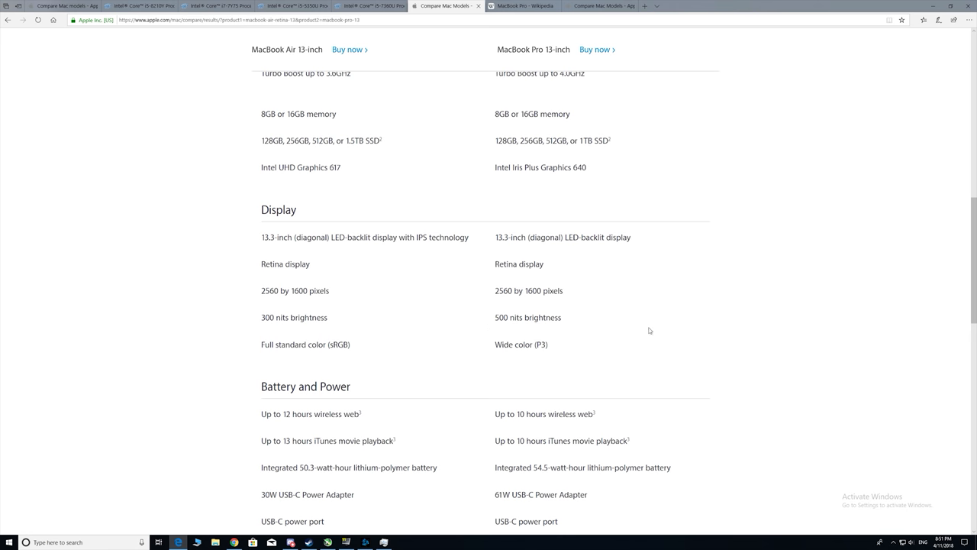
scroll("down", 3)
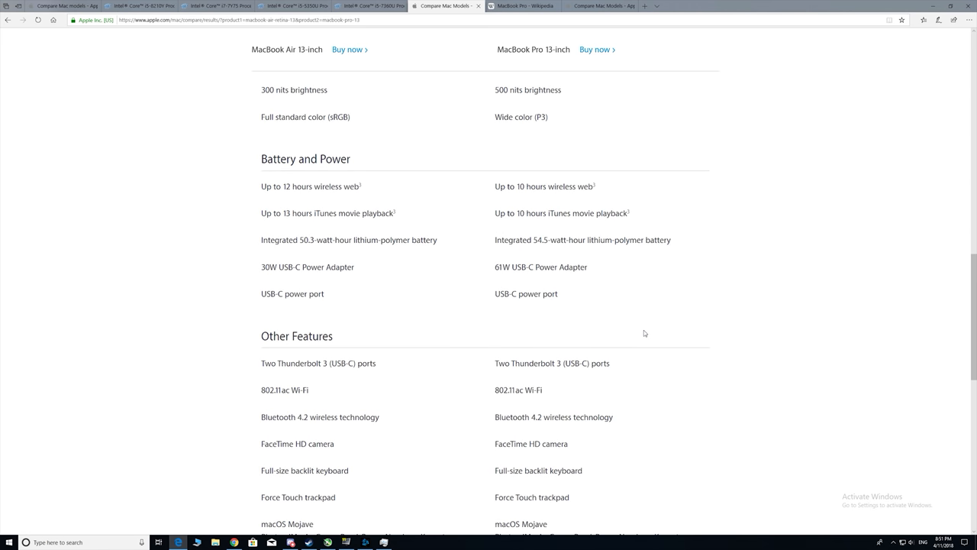
scroll("down", 3)
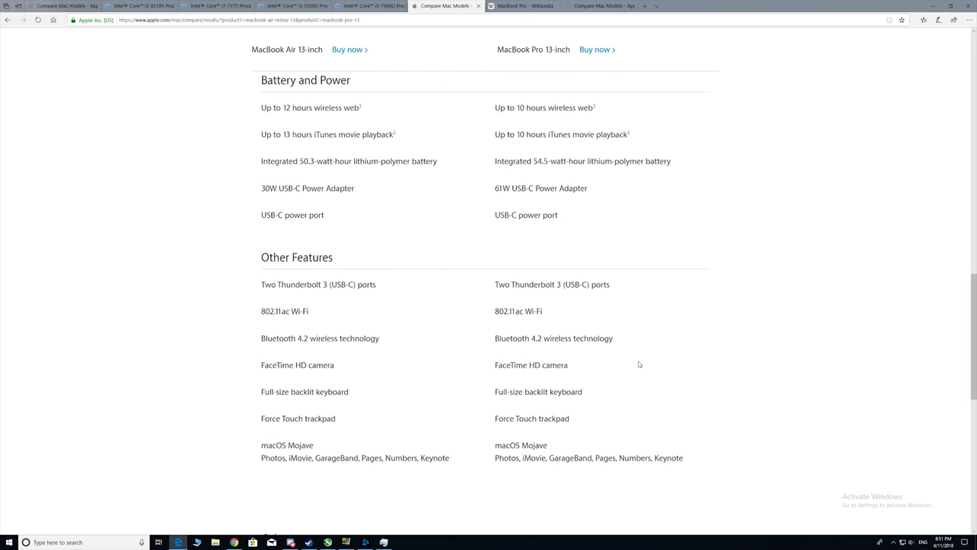
scroll("up", 3)
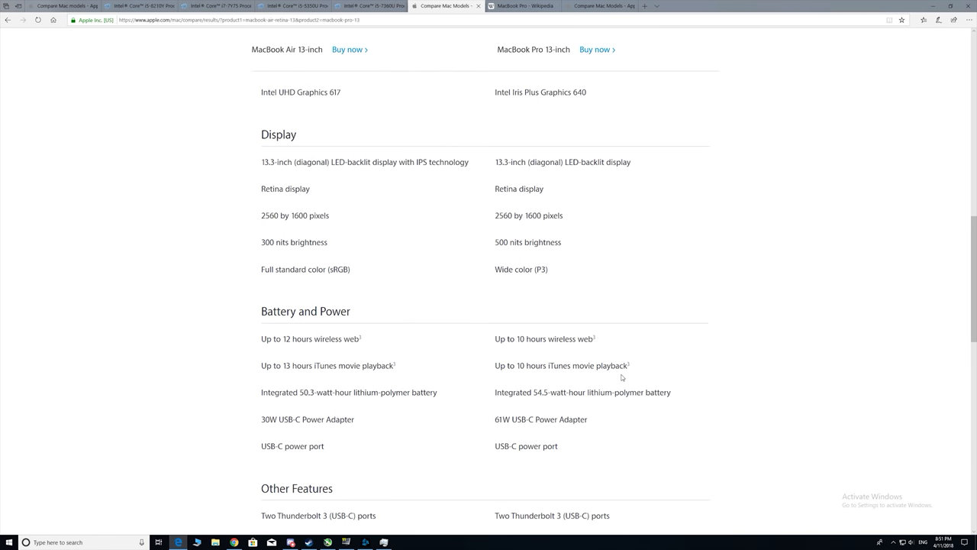
scroll("up", 3)
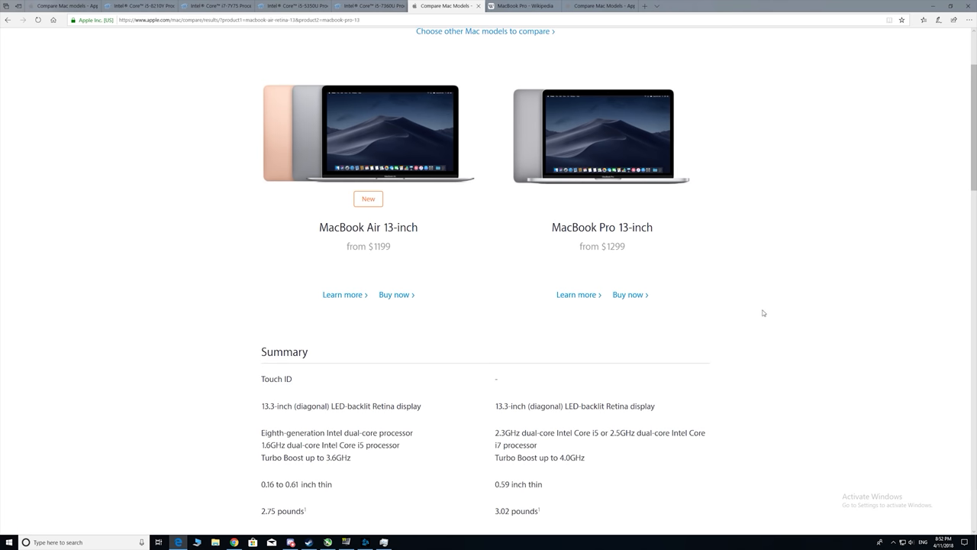
mouse_move(438, 296)
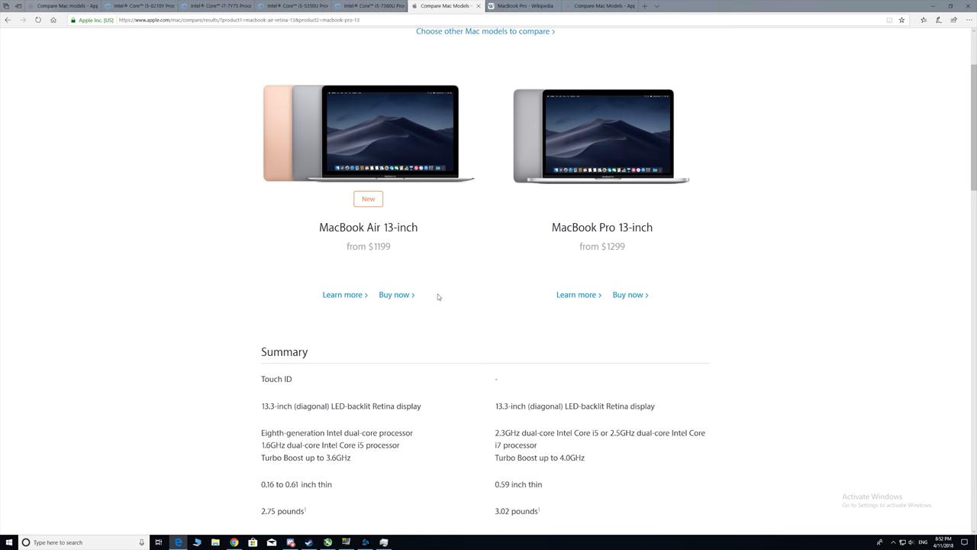
scroll("down", 3)
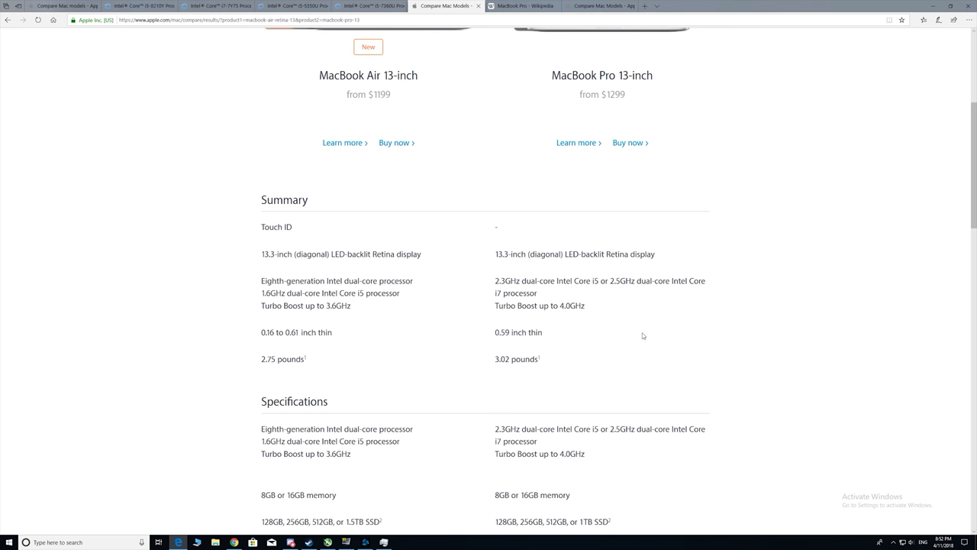
scroll("down", 3)
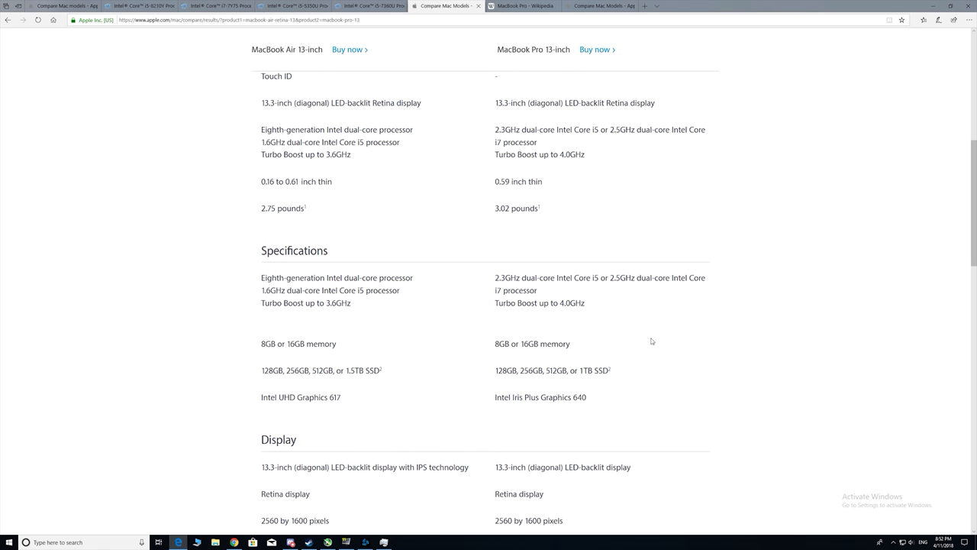
mouse_move(541, 329)
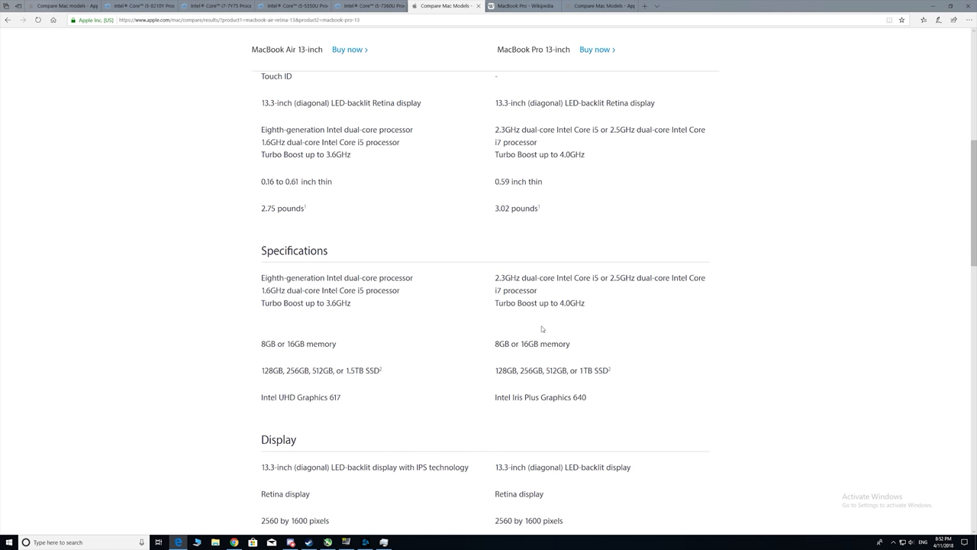
mouse_move(760, 313)
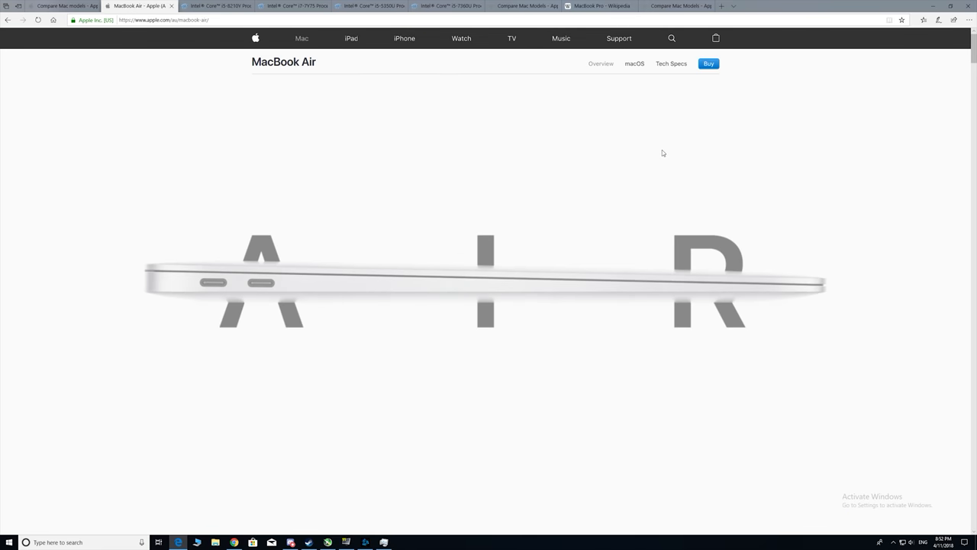
mouse_move(718, 125)
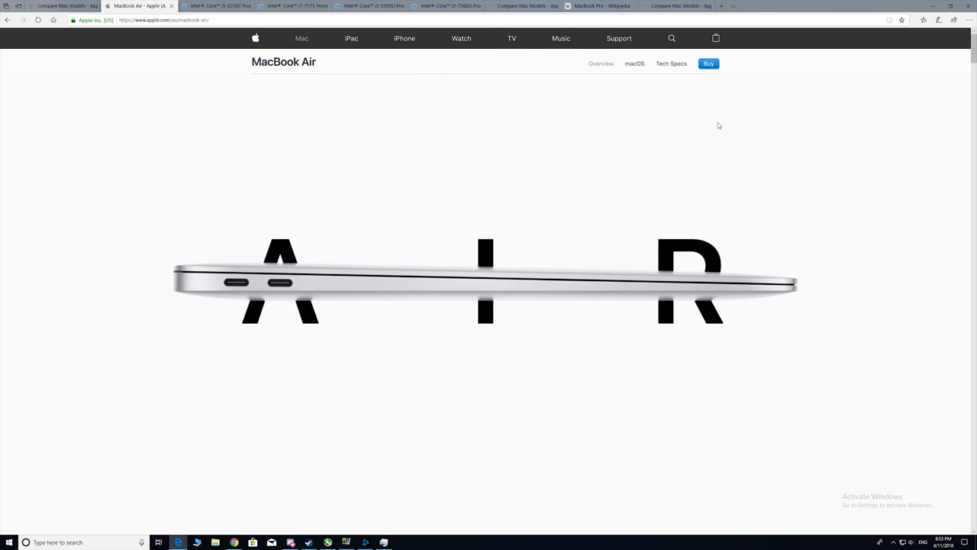
Open the Buy MacBook Air page and scroll to the 1.8GHz model at A$1,499
left_click(708, 63)
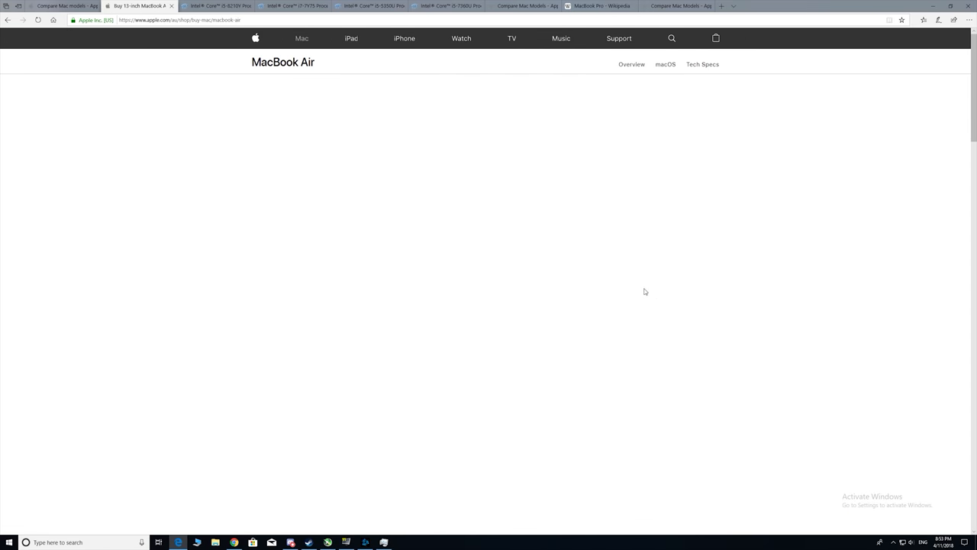
scroll("down", 3)
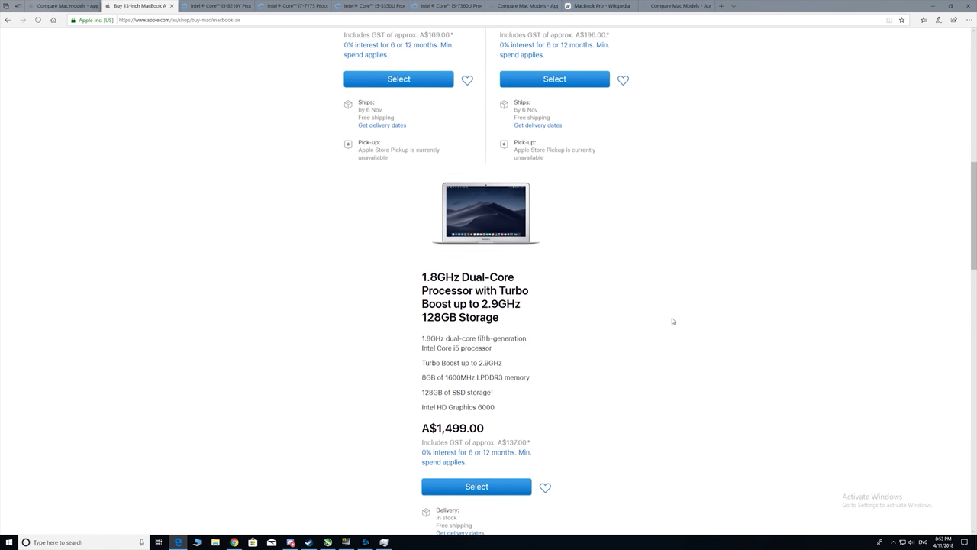
scroll("down", 3)
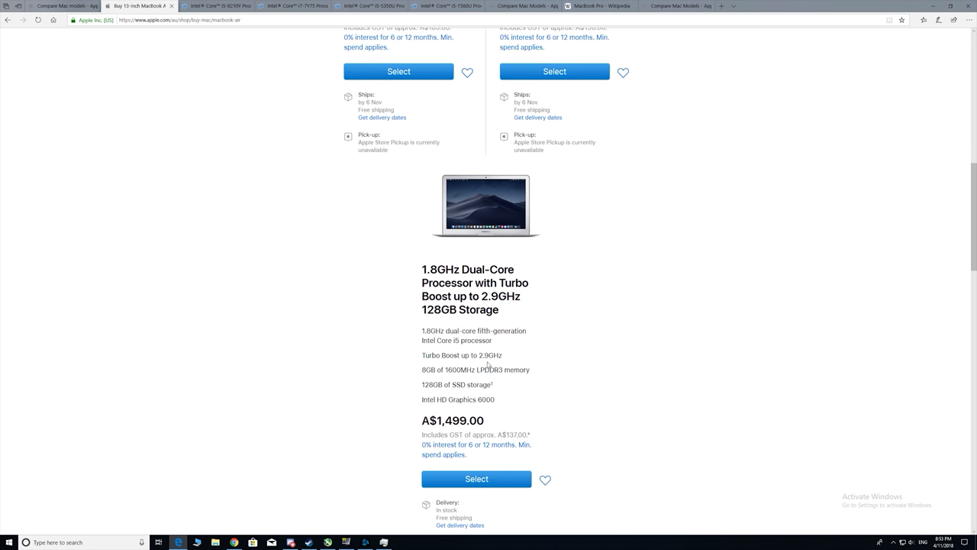
scroll("down", 3)
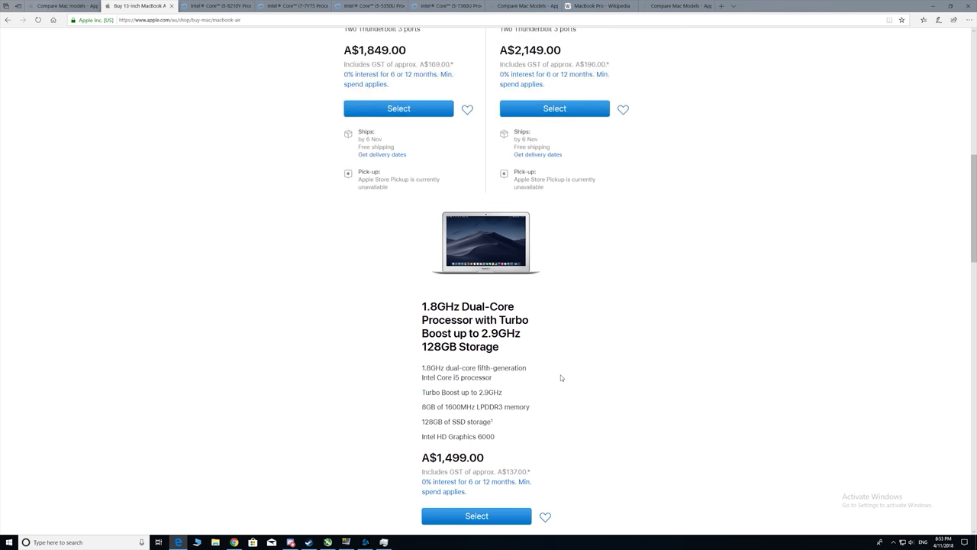
scroll("down", 3)
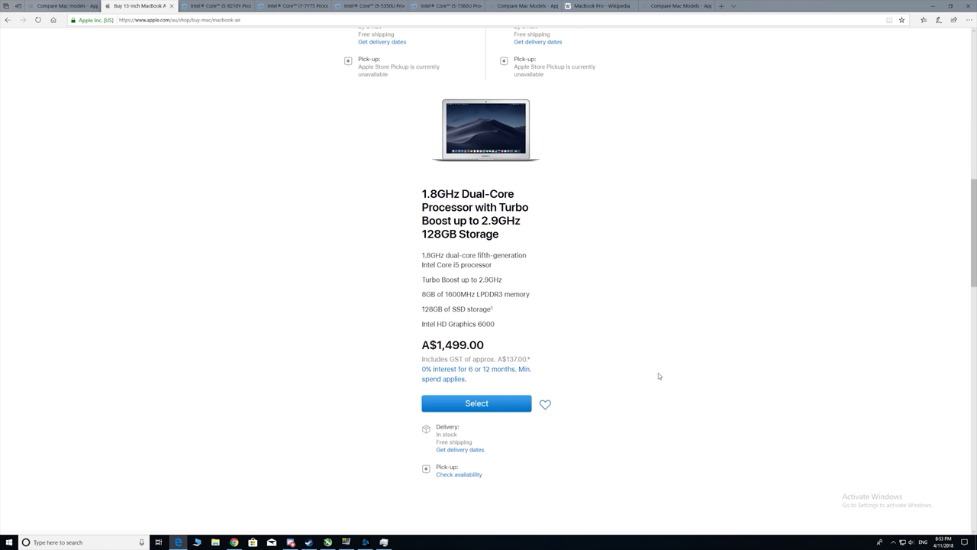
mouse_move(654, 376)
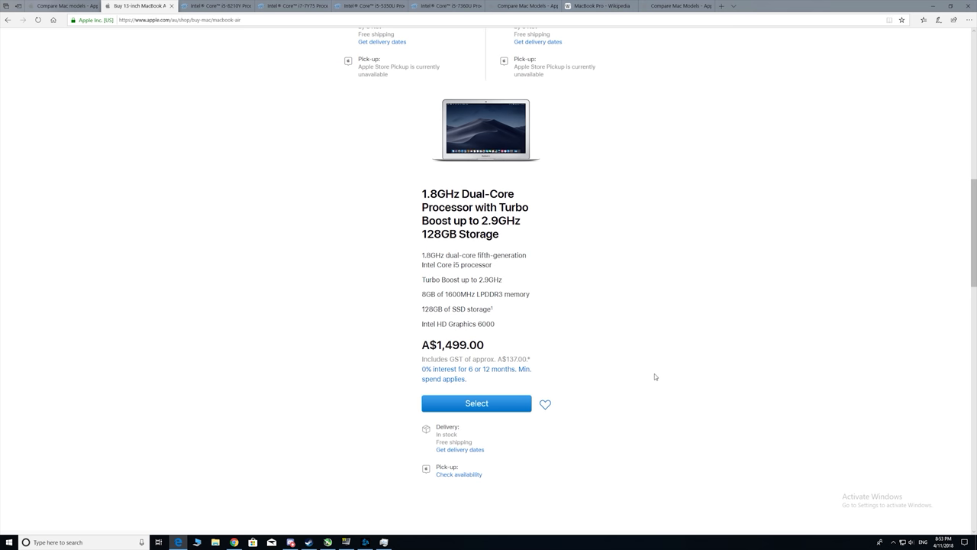
mouse_move(622, 408)
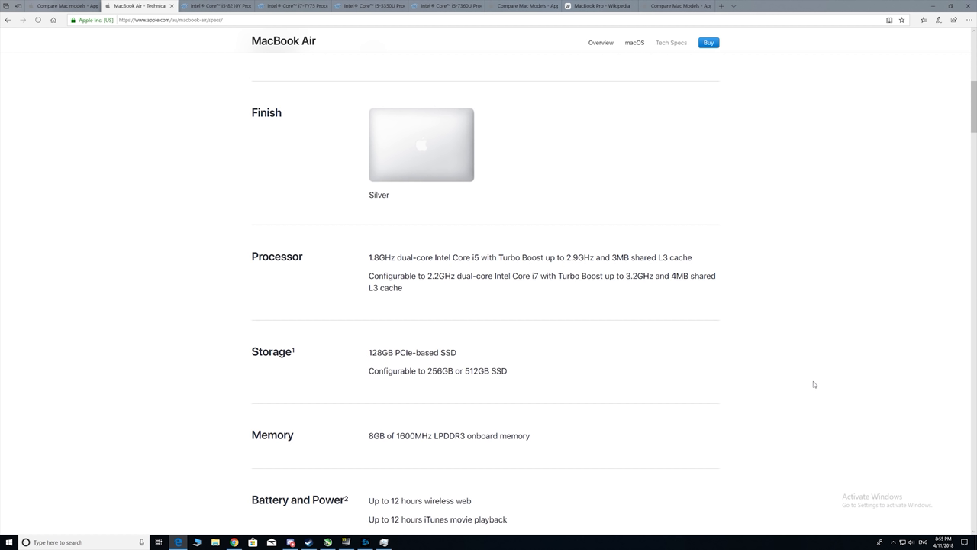
Review the Intel Core i5-8210Y specs, then switch to the i5-7360U tab
left_click(216, 6)
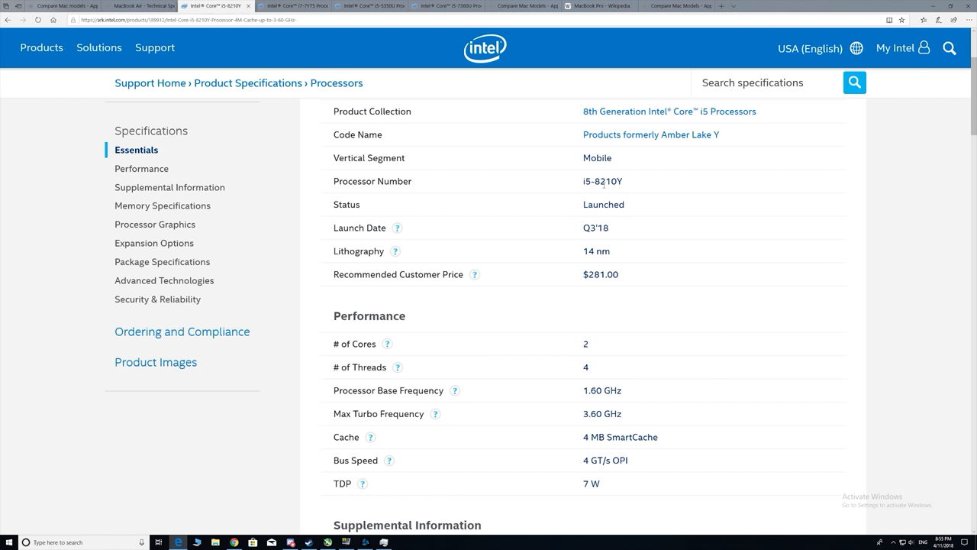
mouse_move(679, 266)
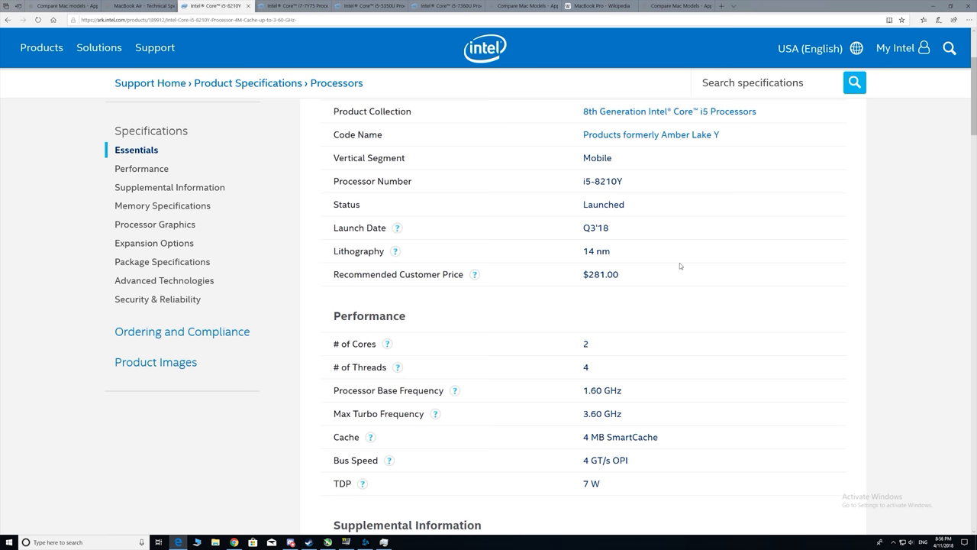
scroll("down", 3)
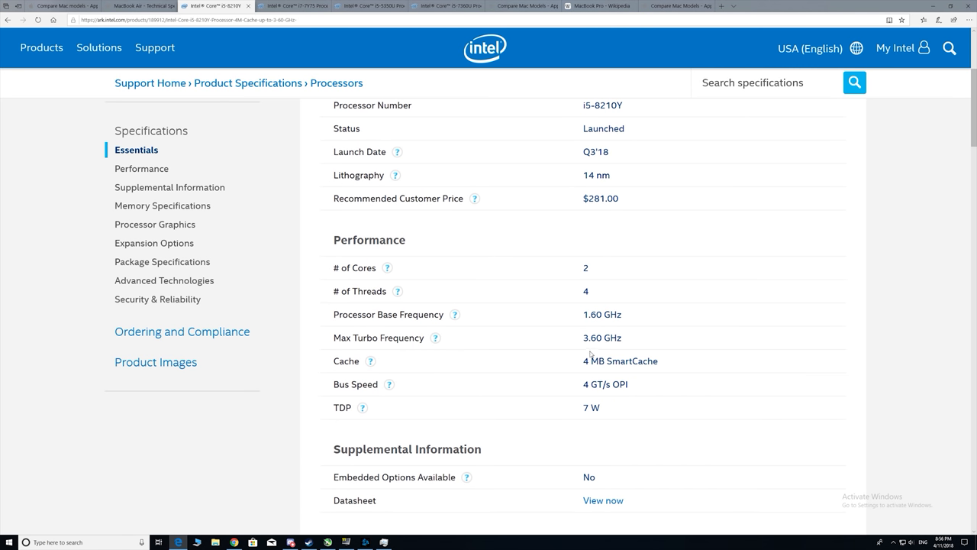
mouse_move(778, 380)
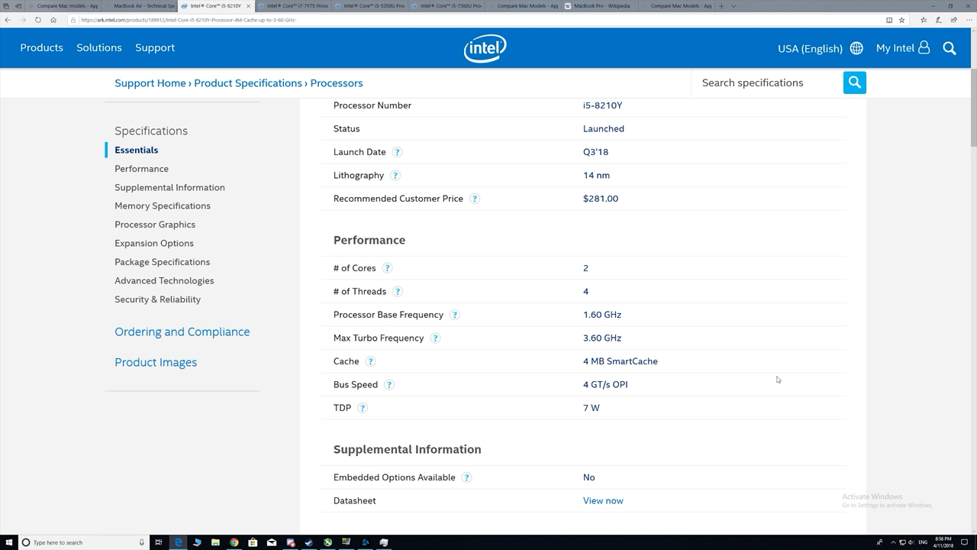
mouse_move(817, 389)
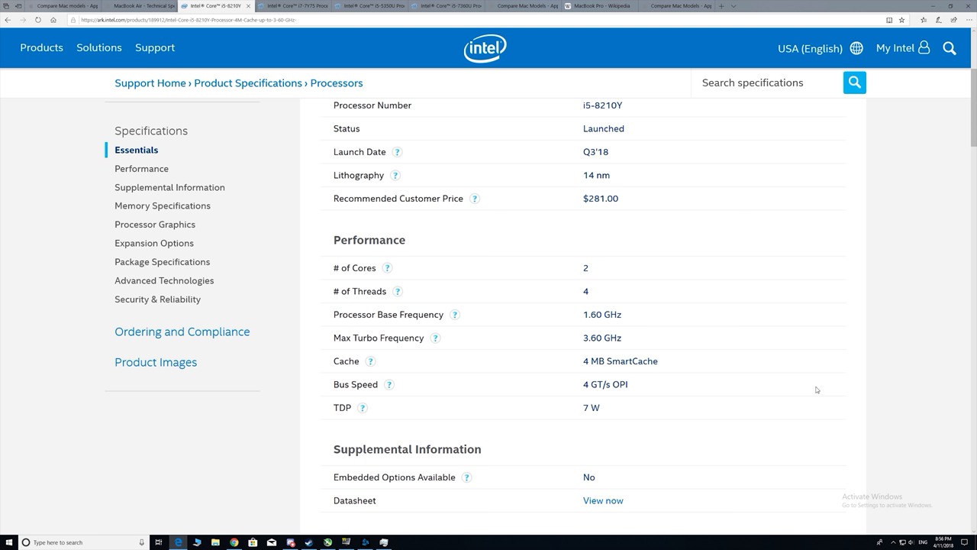
mouse_move(791, 388)
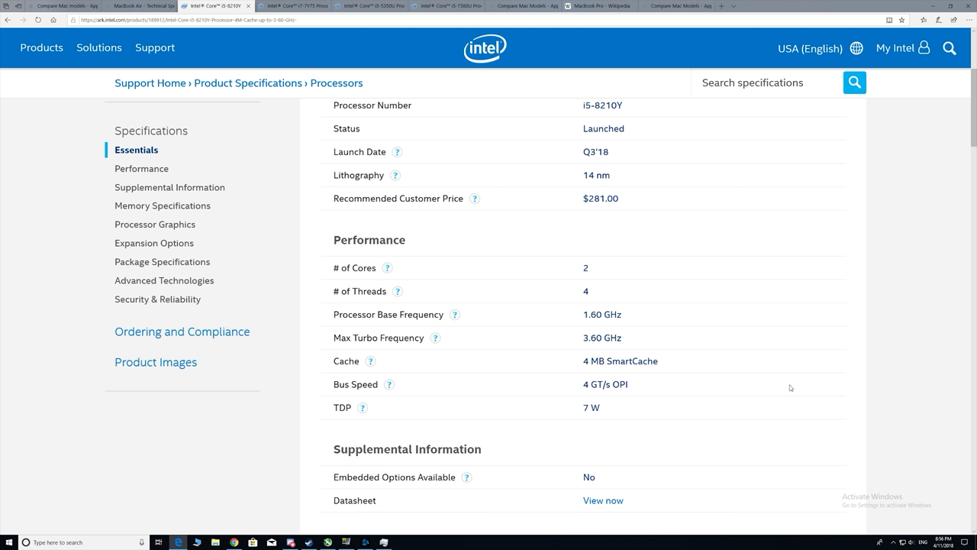
mouse_move(739, 384)
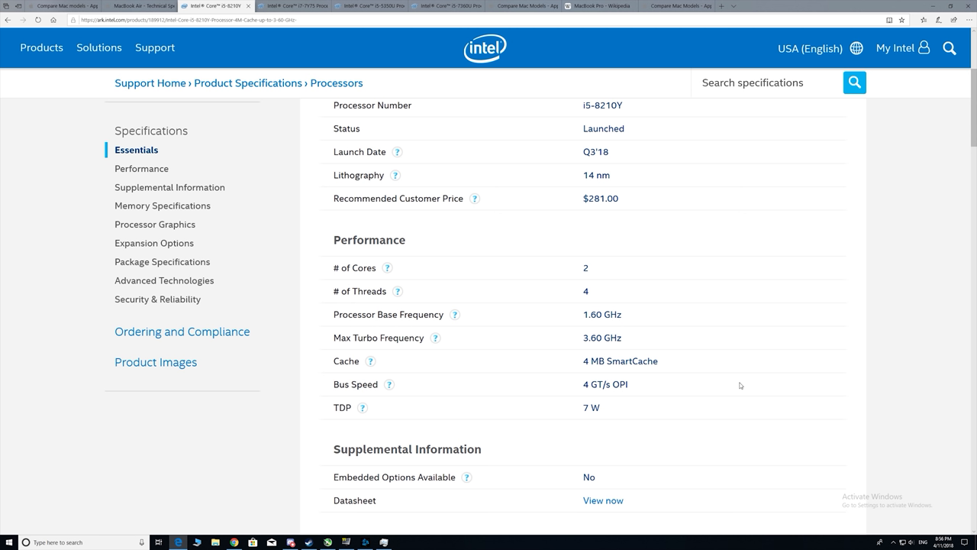
mouse_move(304, 228)
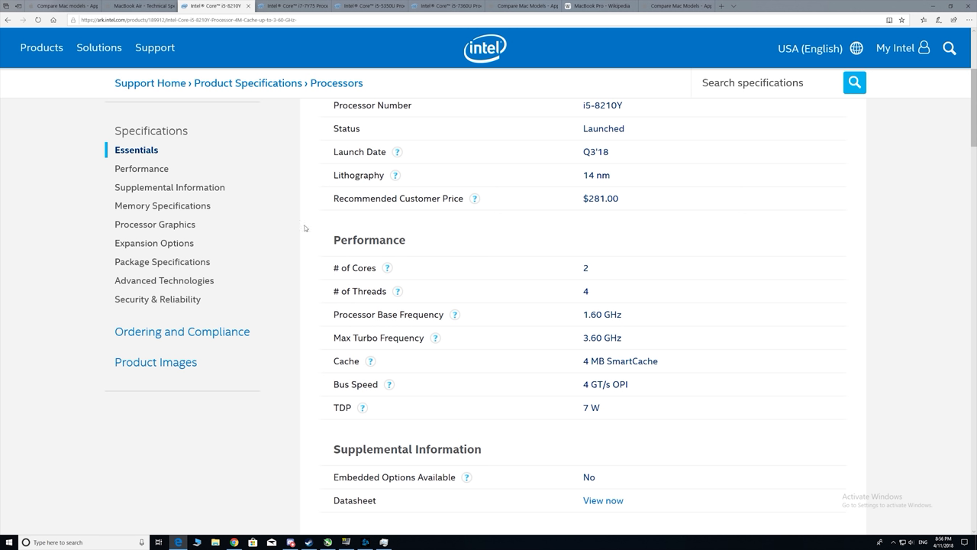
mouse_move(566, 246)
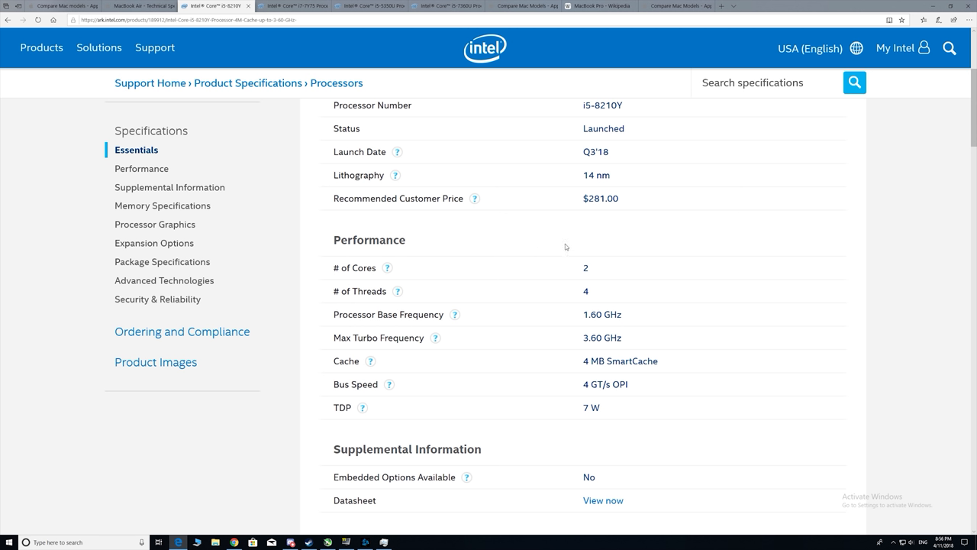
mouse_move(509, 269)
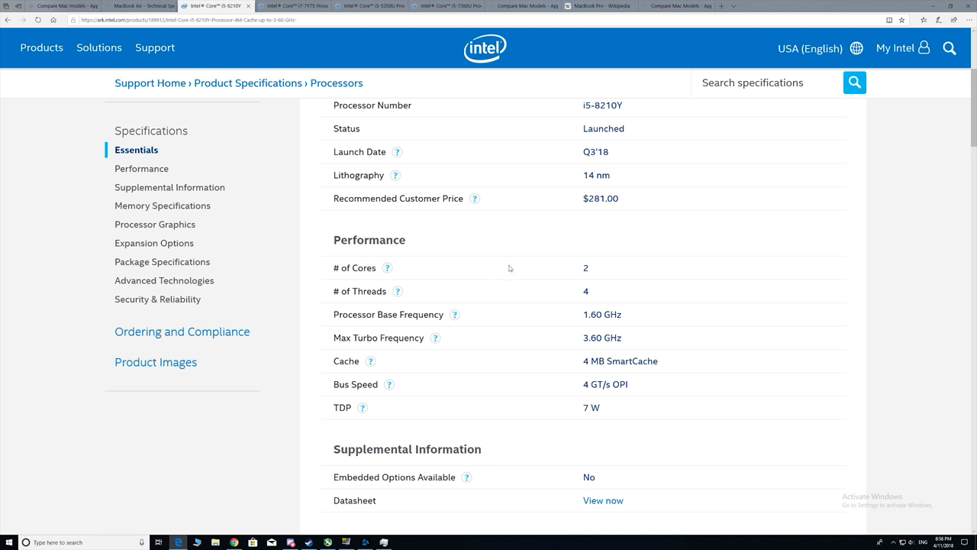
mouse_move(465, 40)
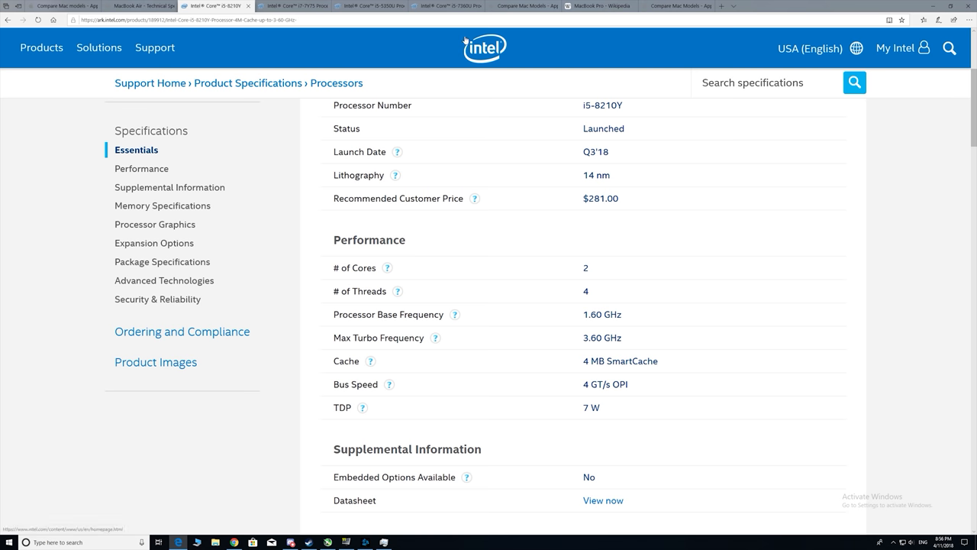
mouse_move(267, 59)
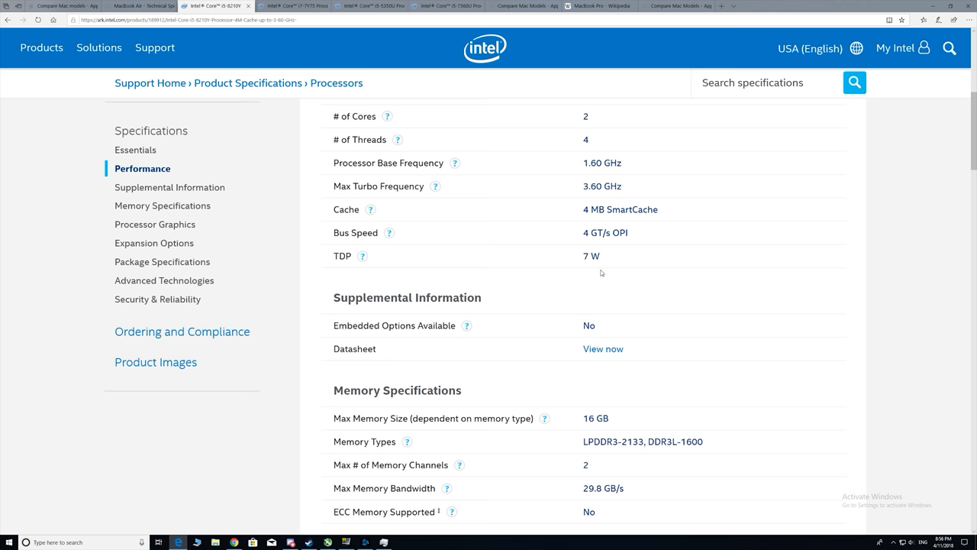
scroll("up", 3)
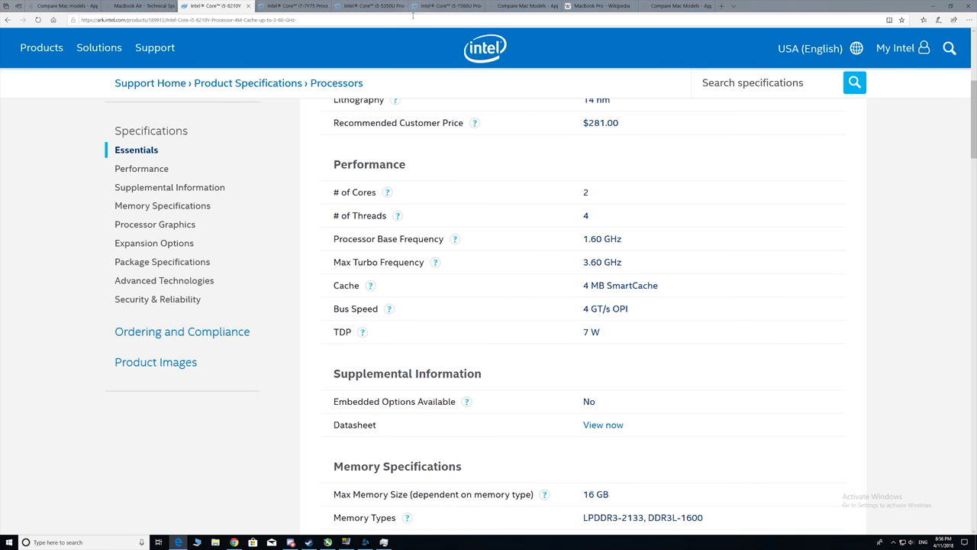
left_click(443, 6)
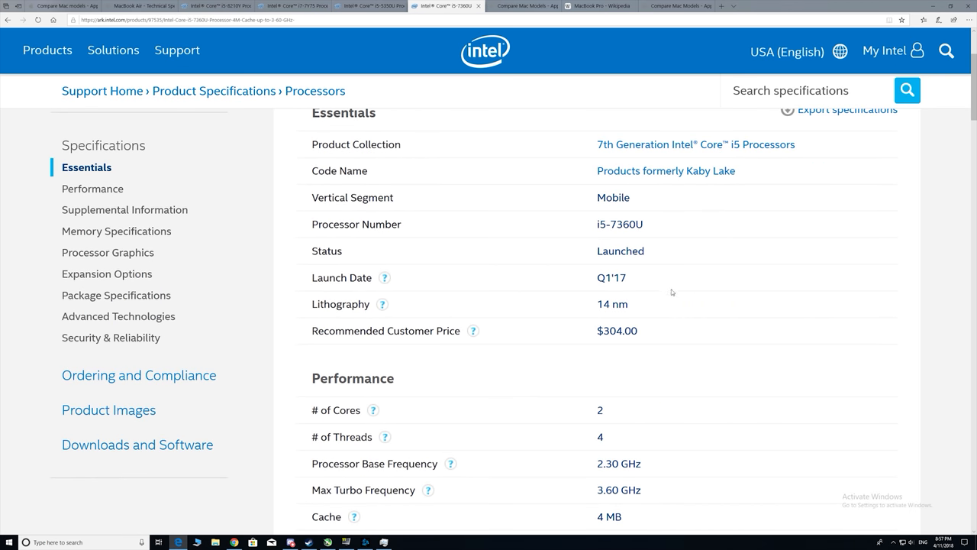
Scroll the i5-7360U page to check its memory and graphics specs
scroll("down", 3)
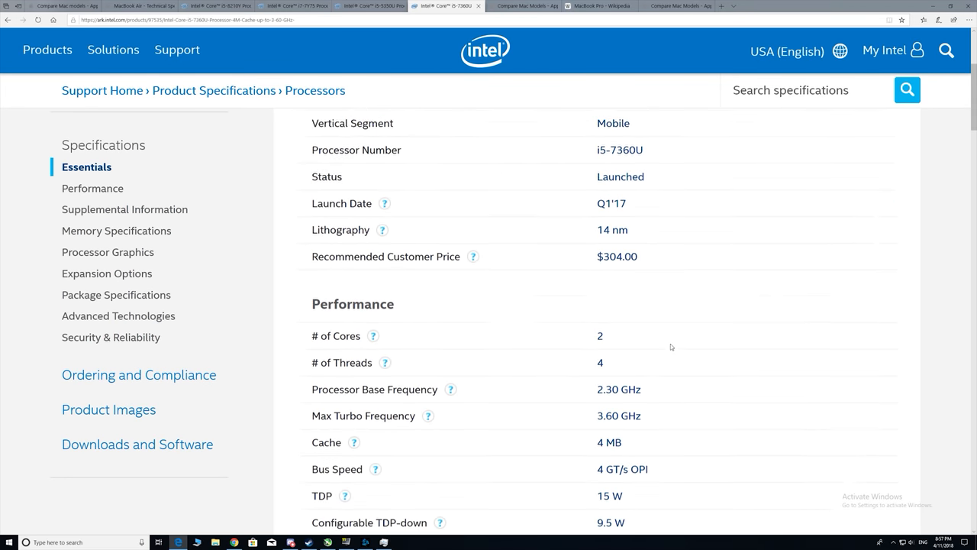
scroll("down", 3)
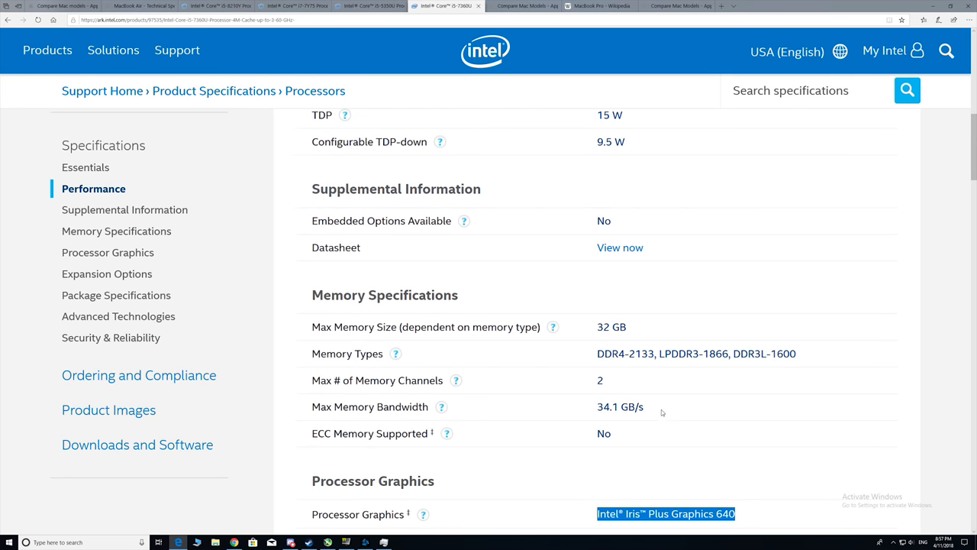
scroll("up", 3)
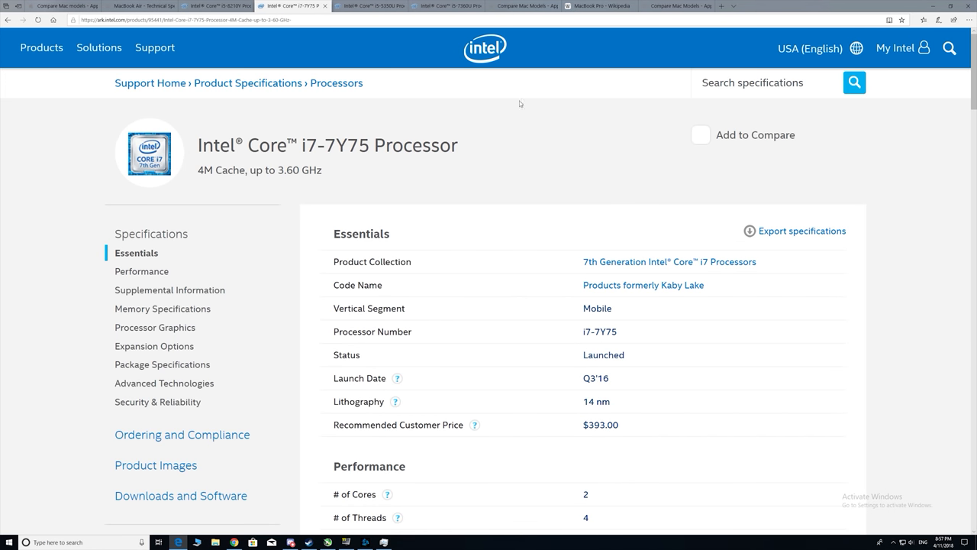
mouse_move(502, 242)
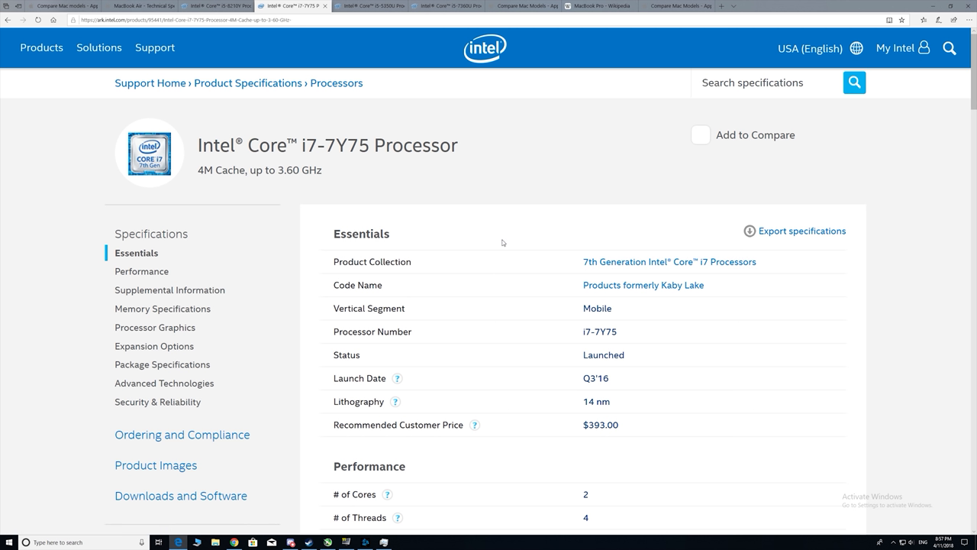
mouse_move(453, 251)
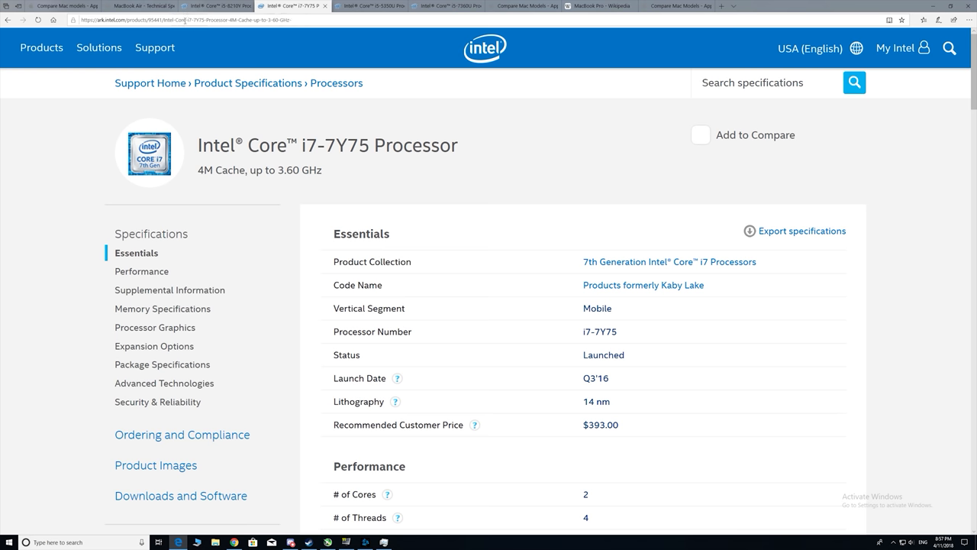
mouse_move(502, 147)
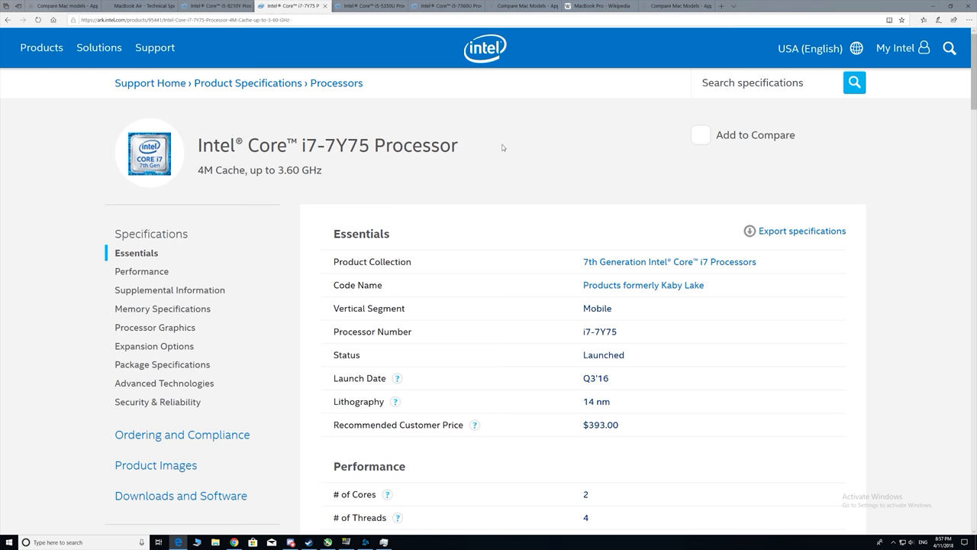
Scroll through the i7-7Y75 performance specs, then switch to the i5-5350U tab
scroll("down", 3)
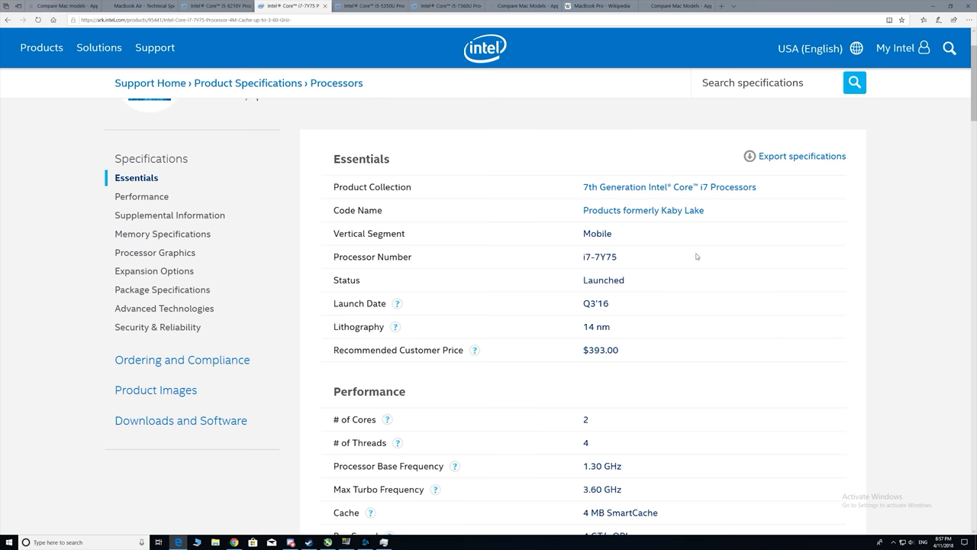
scroll("down", 3)
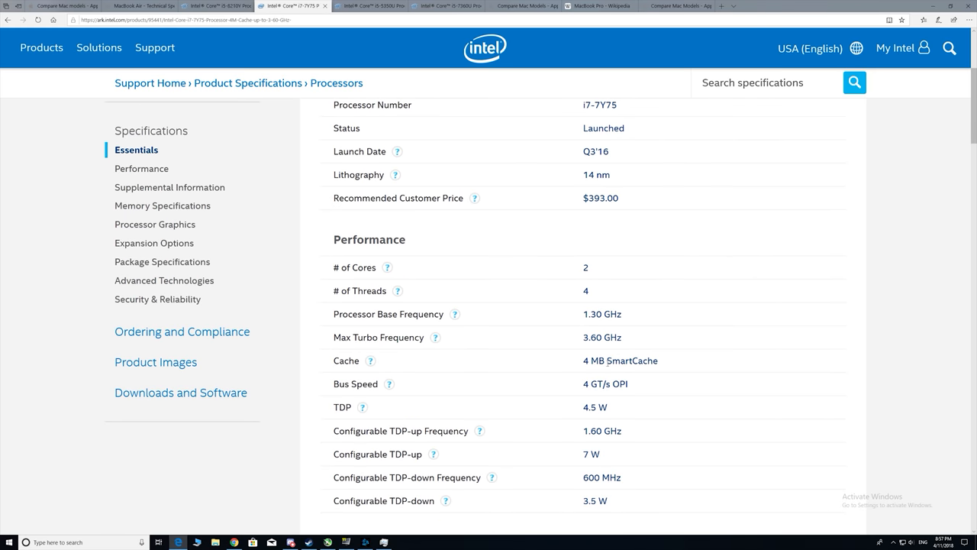
scroll("up", 3)
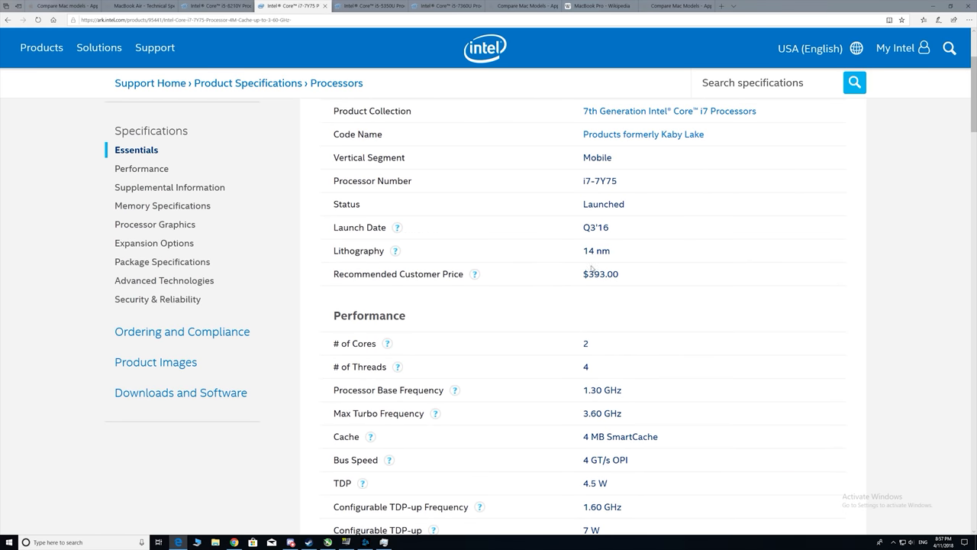
scroll("down", 3)
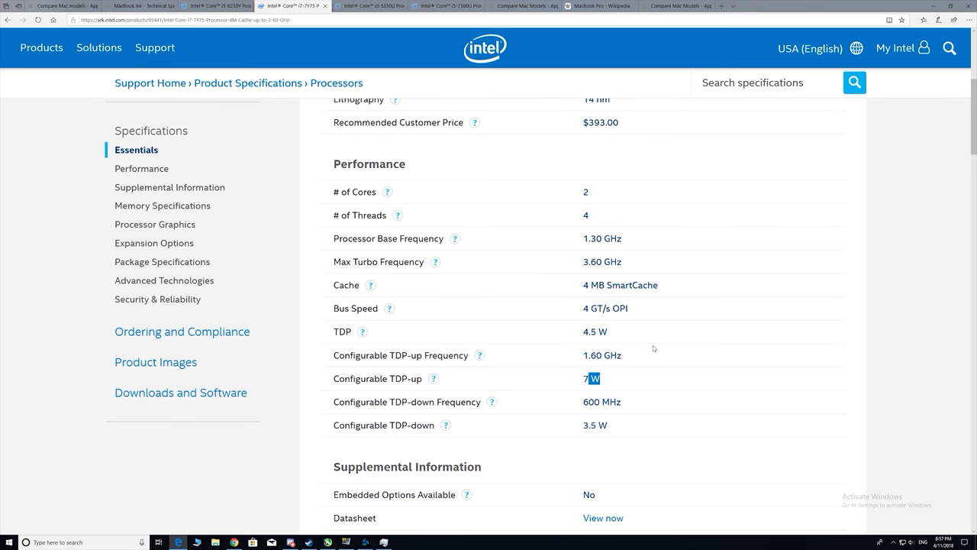
scroll("up", 3)
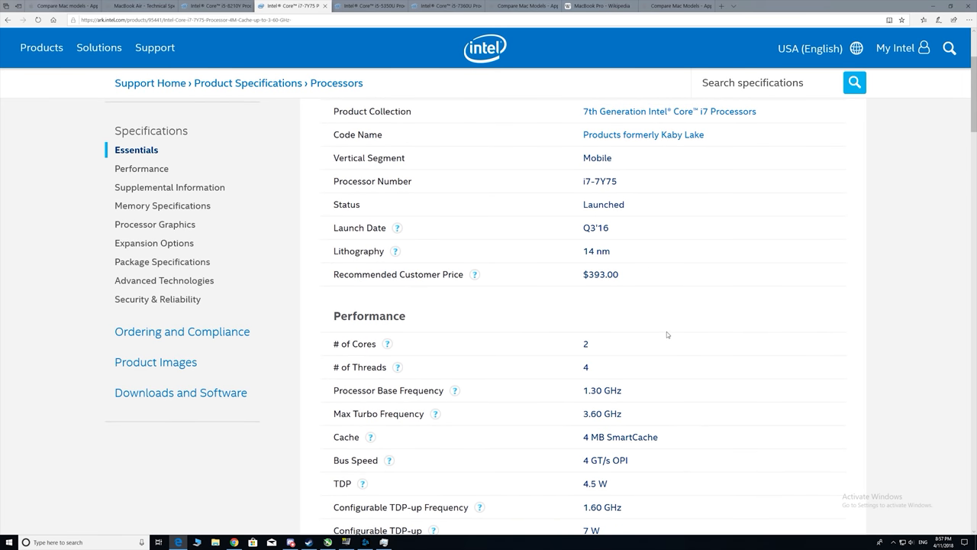
left_click(366, 6)
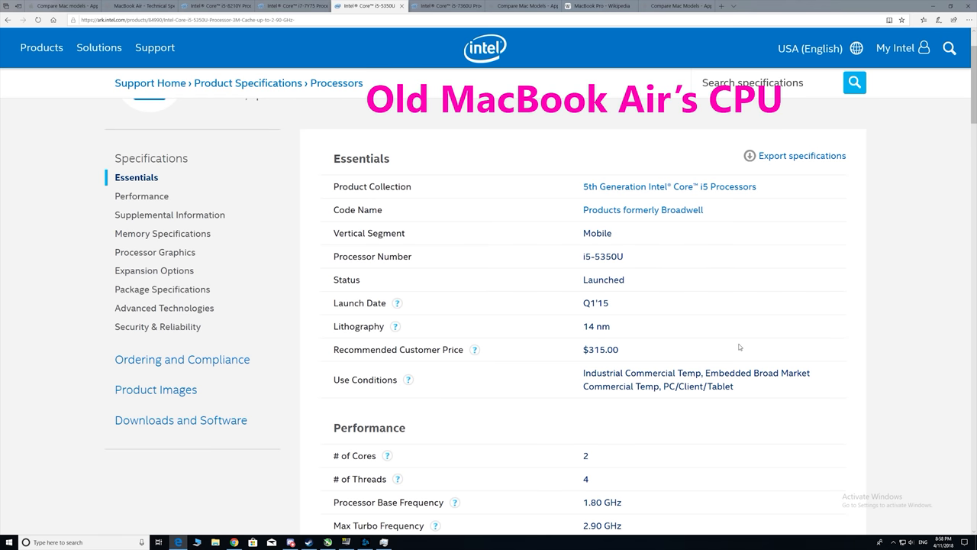
mouse_move(675, 301)
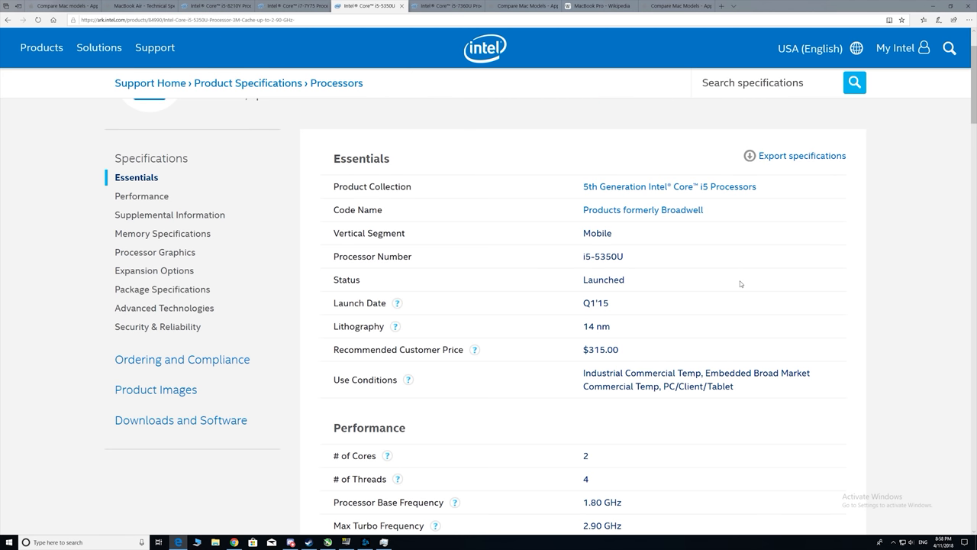
Return to the US comparison and highlight brightness values: Air 300 nits, Pro 500 nits
left_click(137, 6)
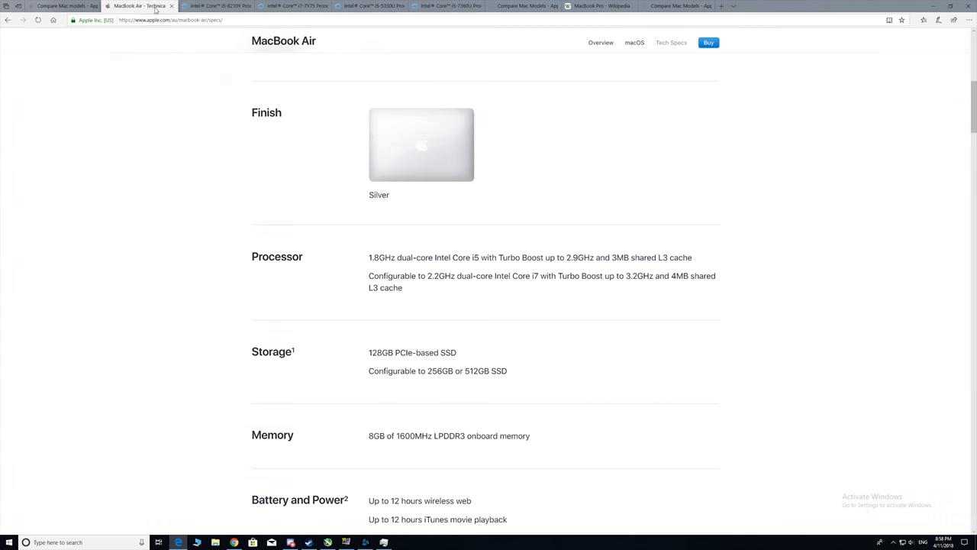
left_click(676, 6)
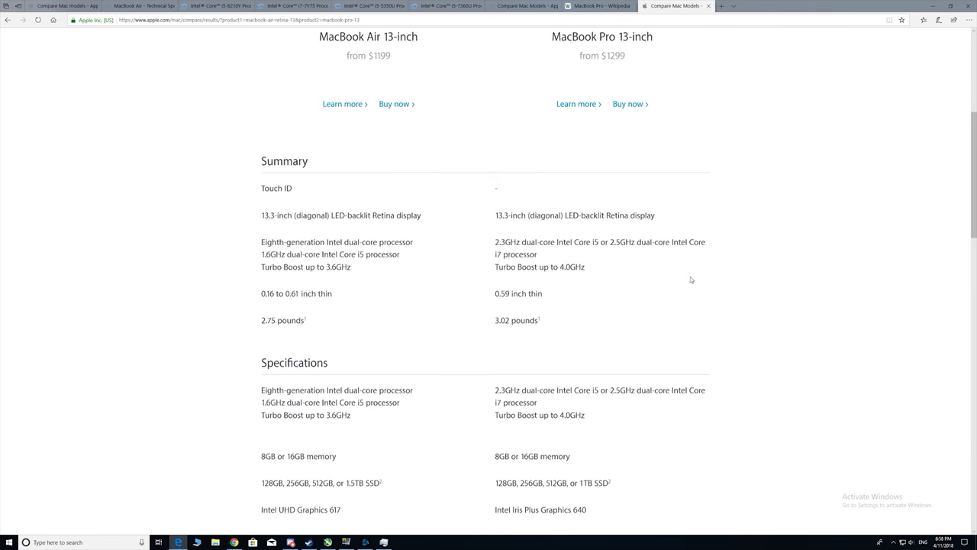
double_click(527, 290)
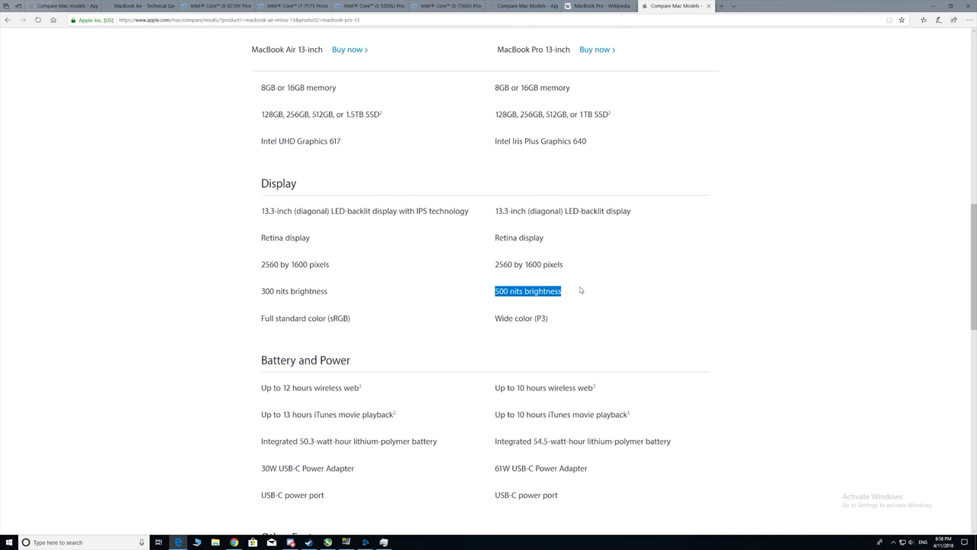
double_click(274, 290)
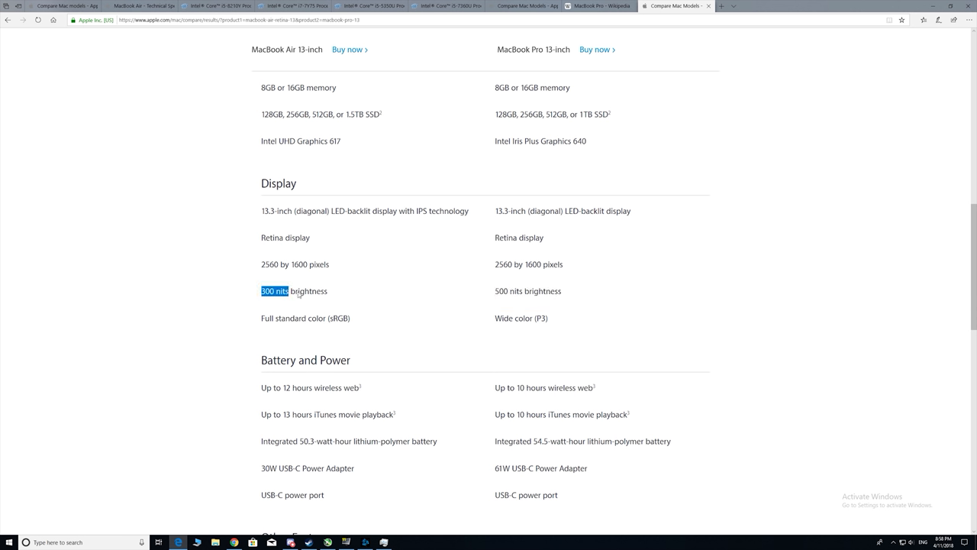
double_click(308, 291)
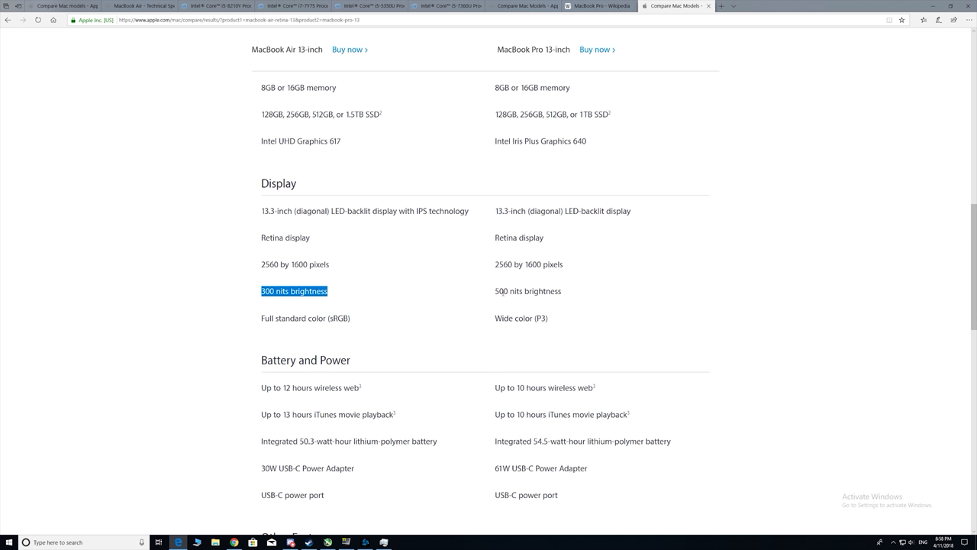
double_click(527, 291)
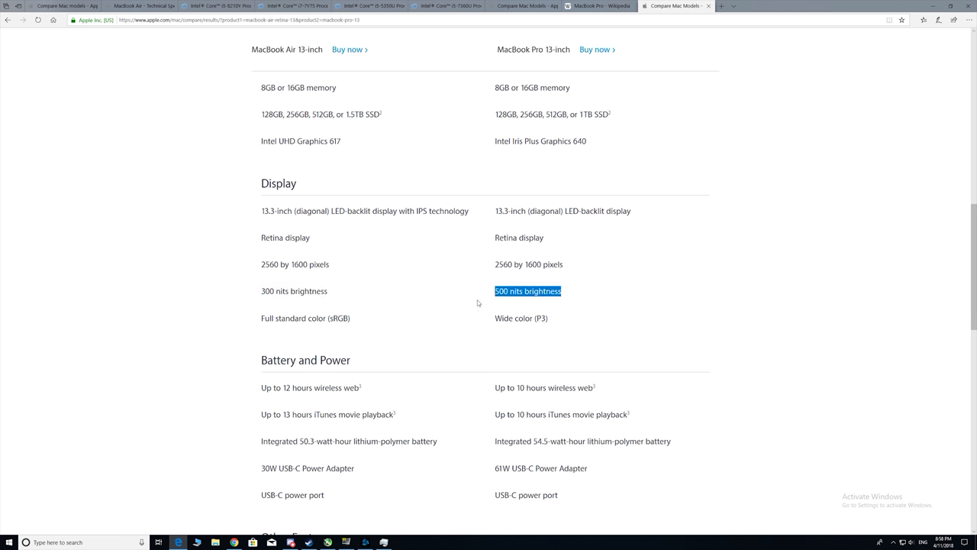
mouse_move(572, 329)
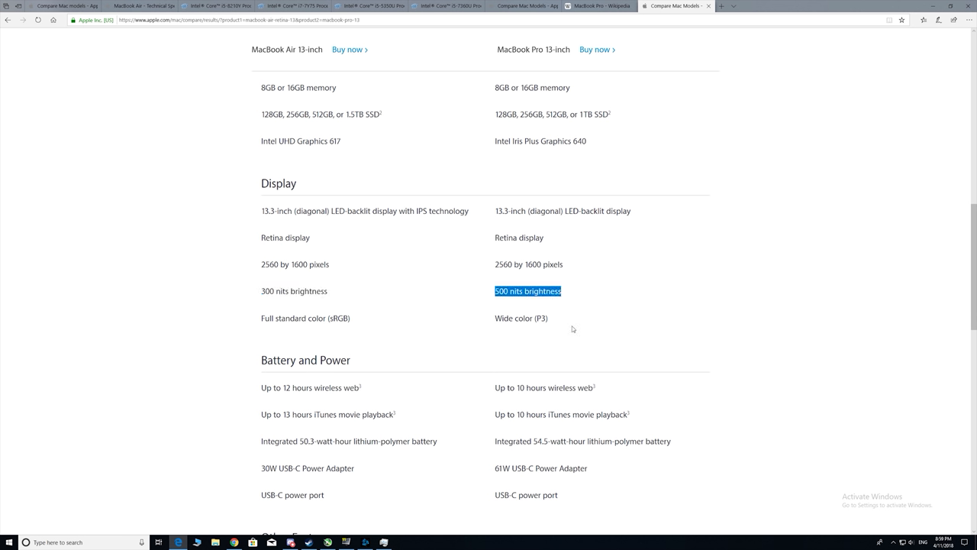
Scroll back up through the Mac comparison page
scroll("up", 3)
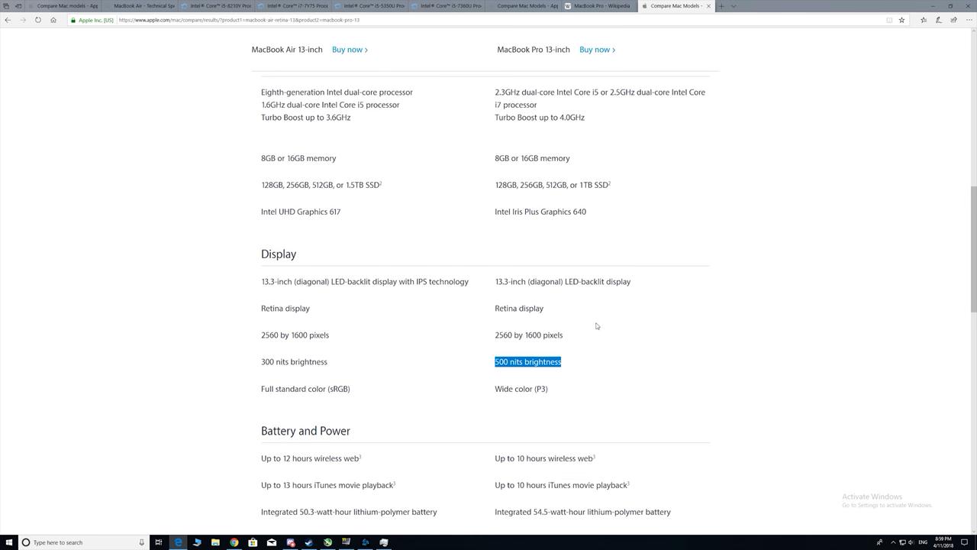
scroll("up", 3)
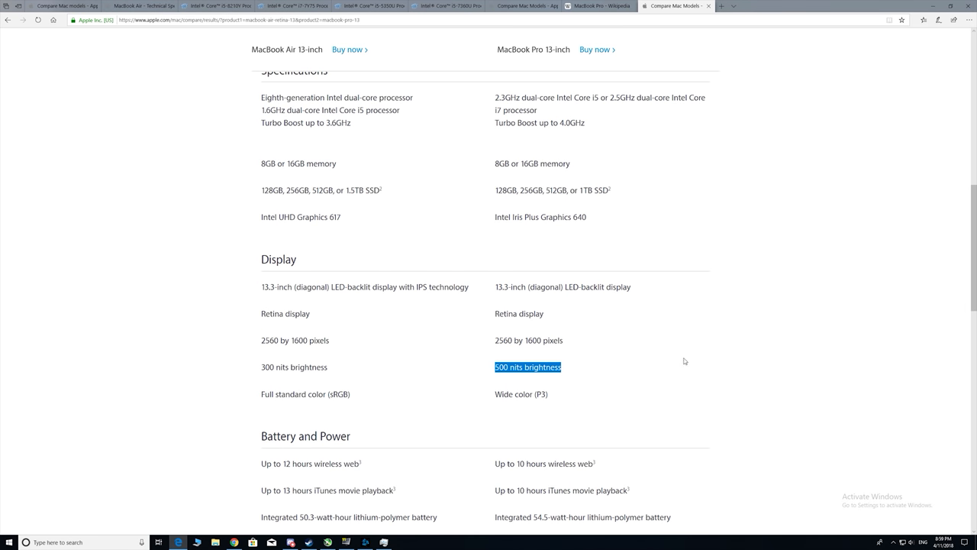
scroll("up", 3)
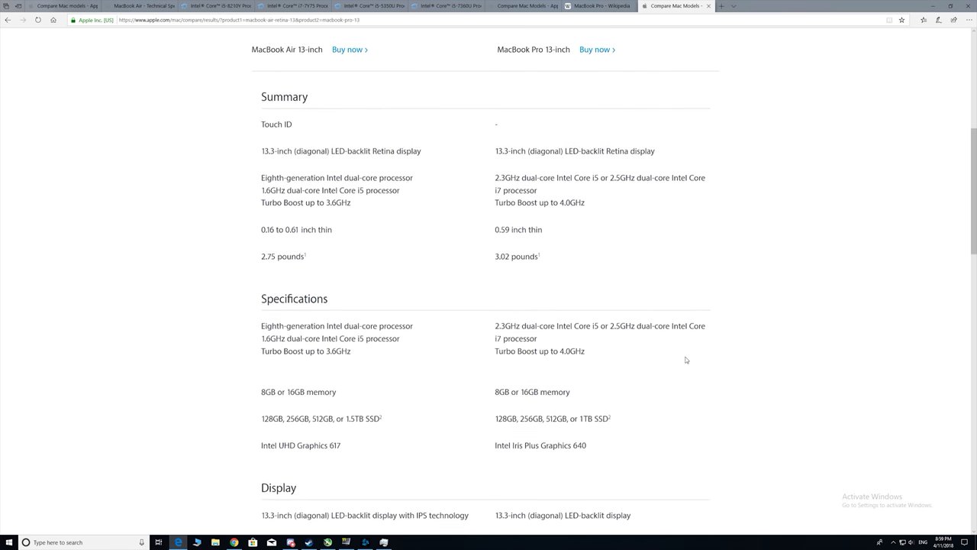
scroll("up", 3)
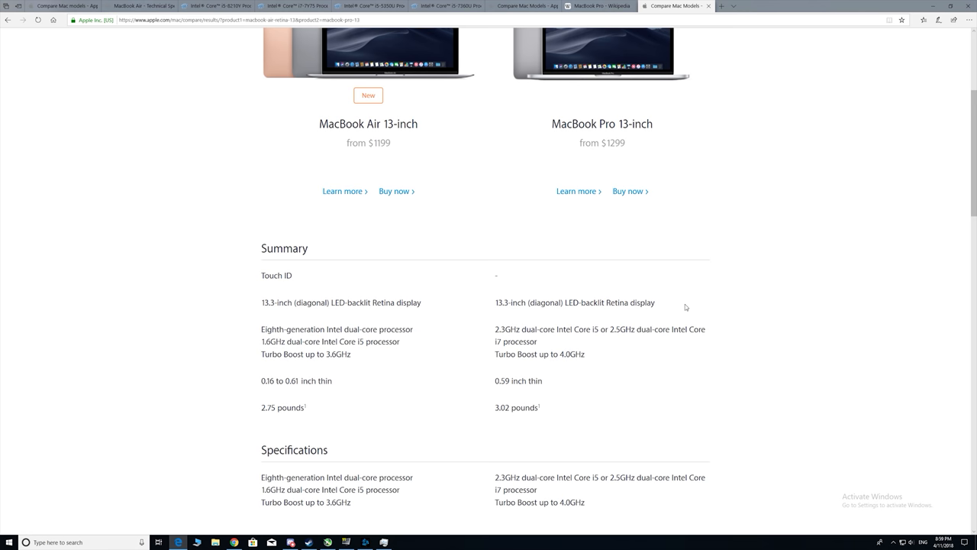
mouse_move(711, 306)
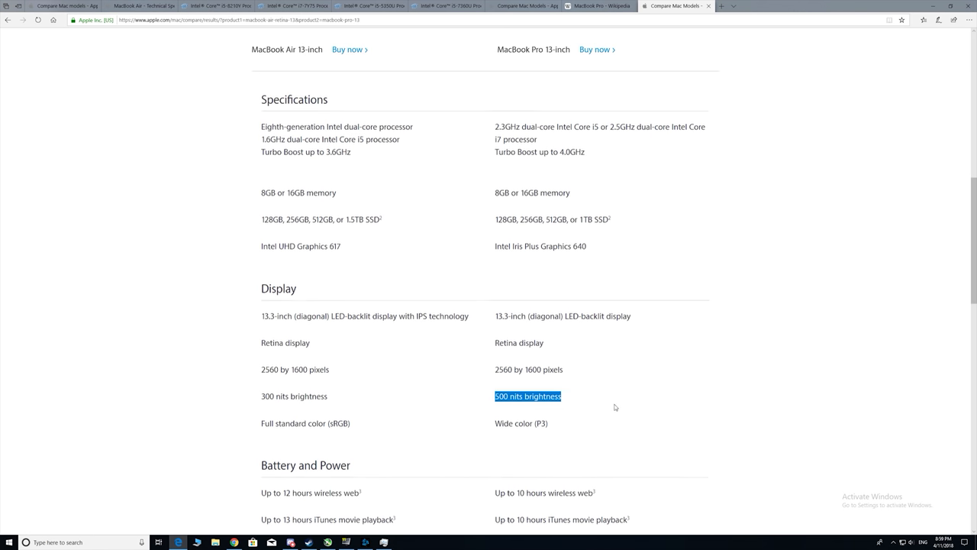
scroll("down", 3)
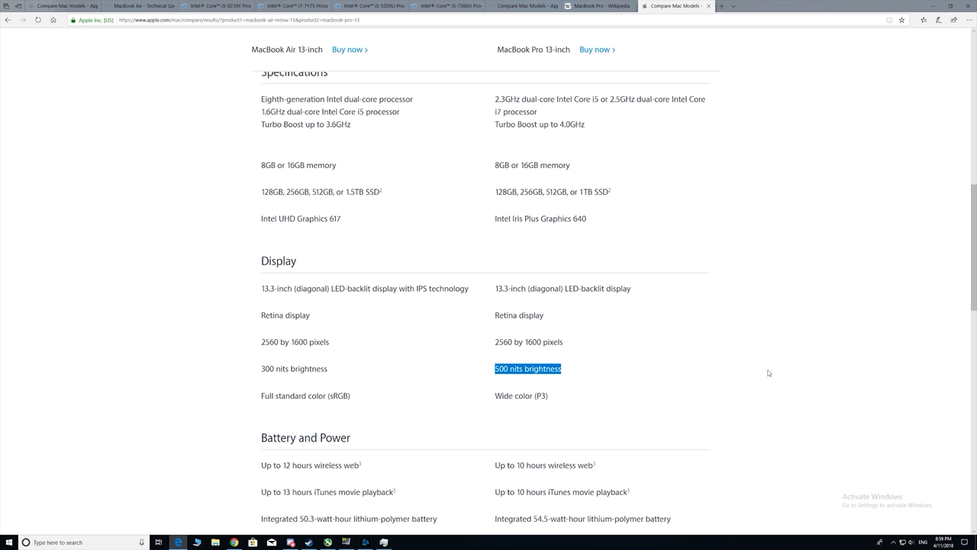
mouse_move(707, 359)
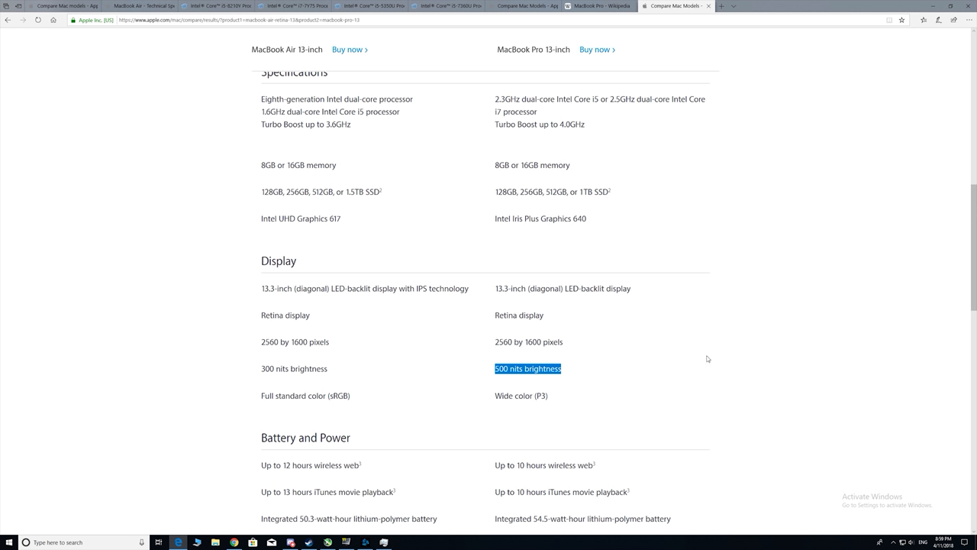
scroll("up", 3)
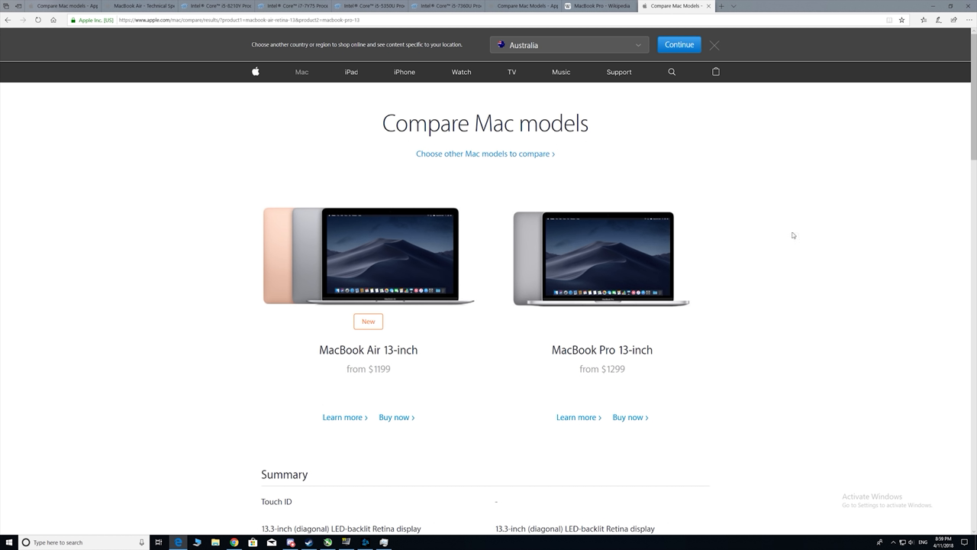
mouse_move(796, 242)
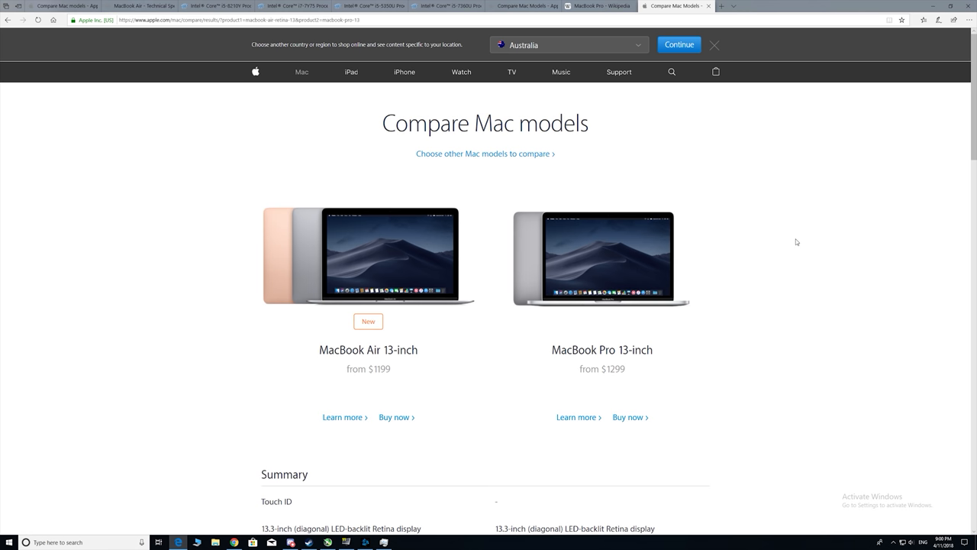
mouse_move(684, 342)
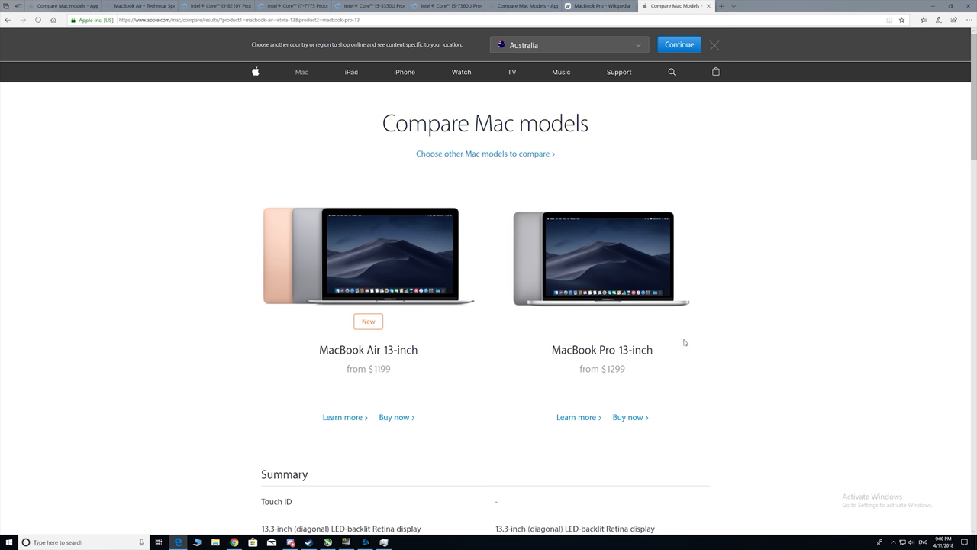
Switch to the Australian comparison page (Air from A$1,849, Pro from A$1,899) and scroll up
scroll("down", 3)
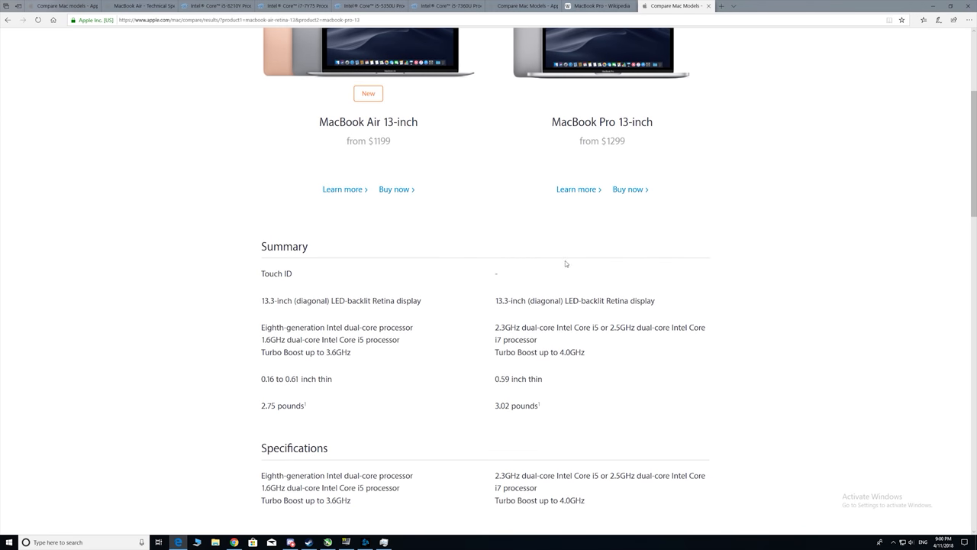
left_click(140, 6)
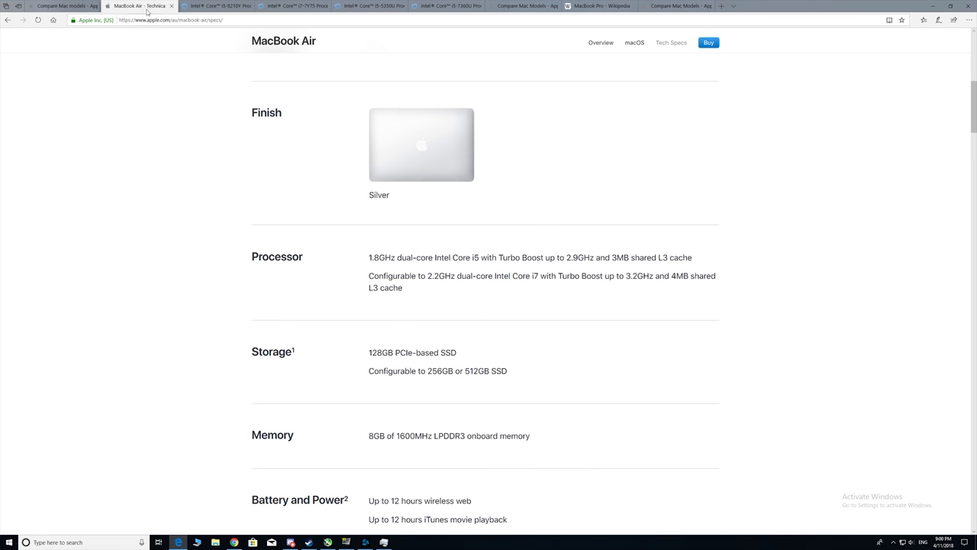
left_click(61, 6)
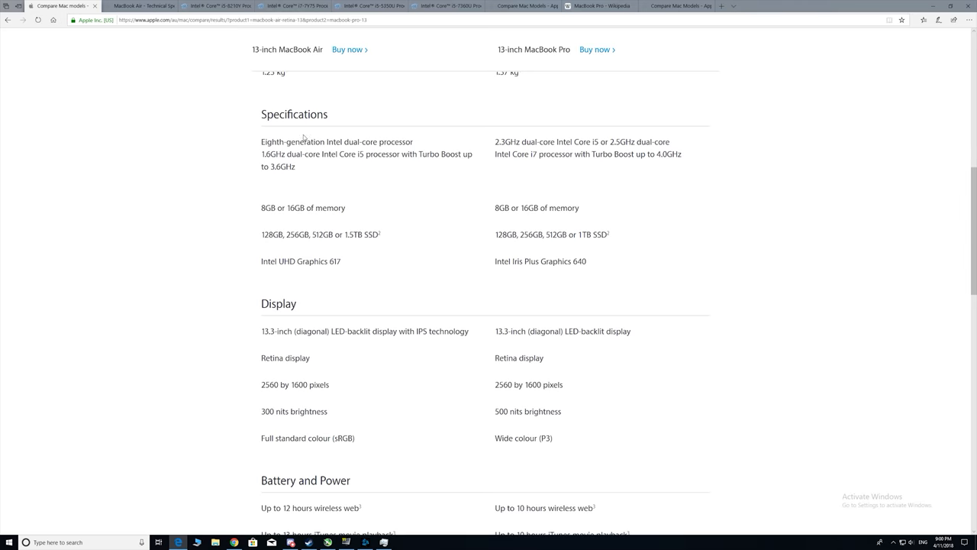
scroll("up", 3)
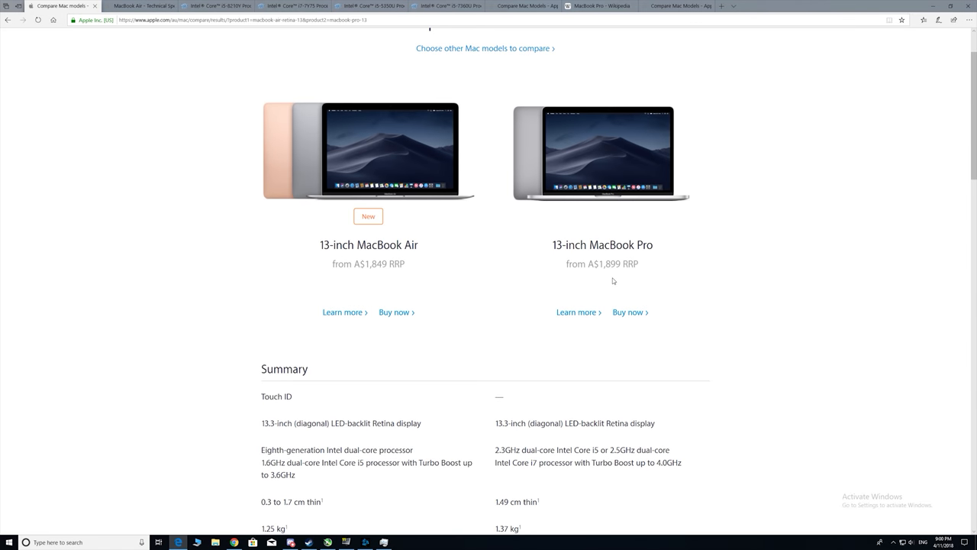
mouse_move(399, 219)
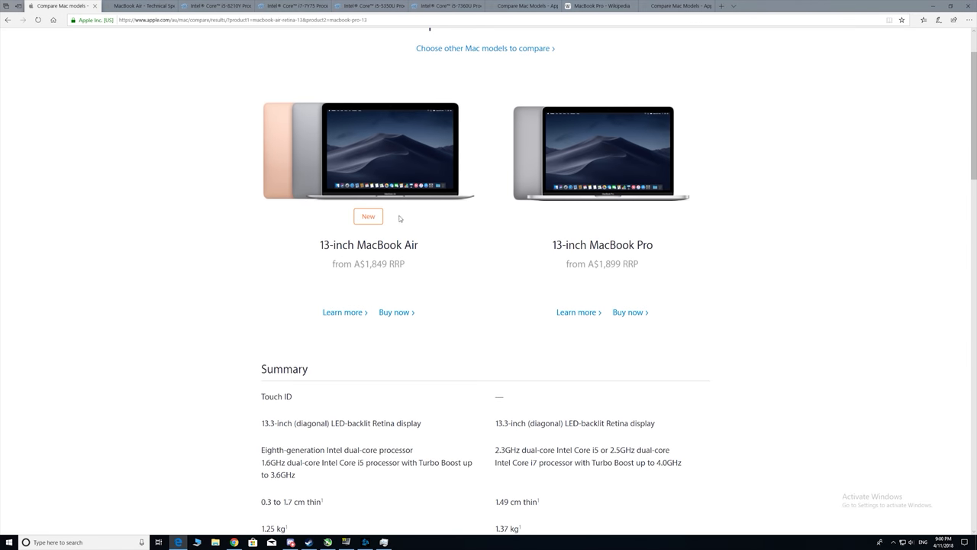
mouse_move(552, 298)
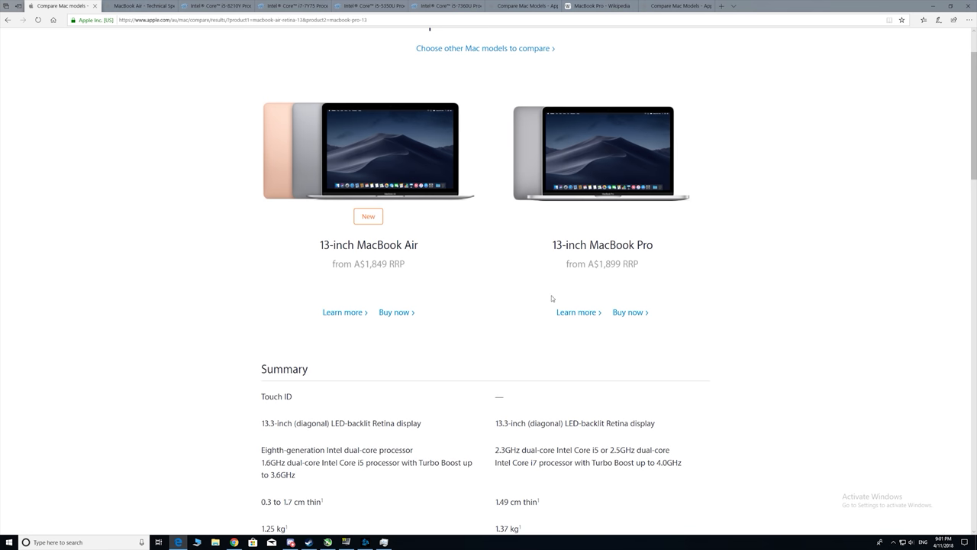
scroll("up", 3)
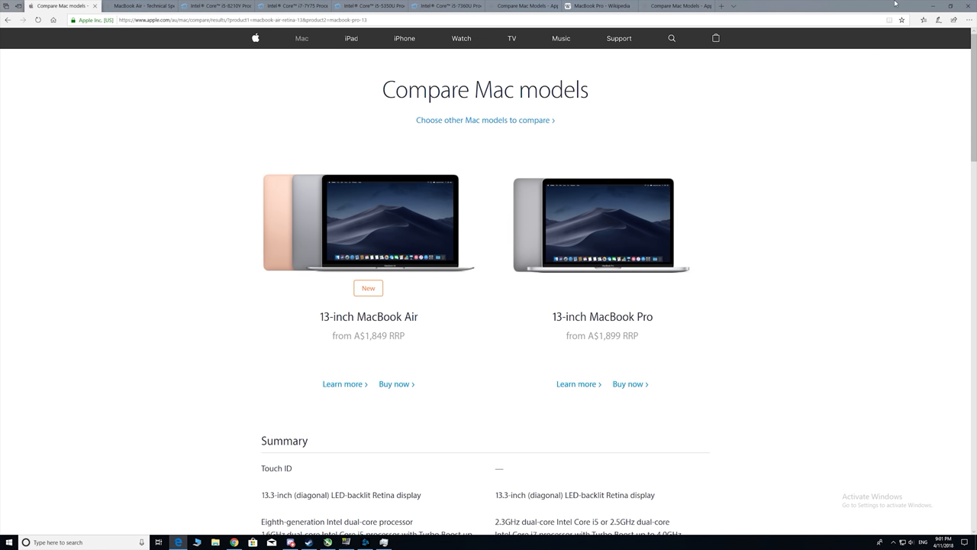